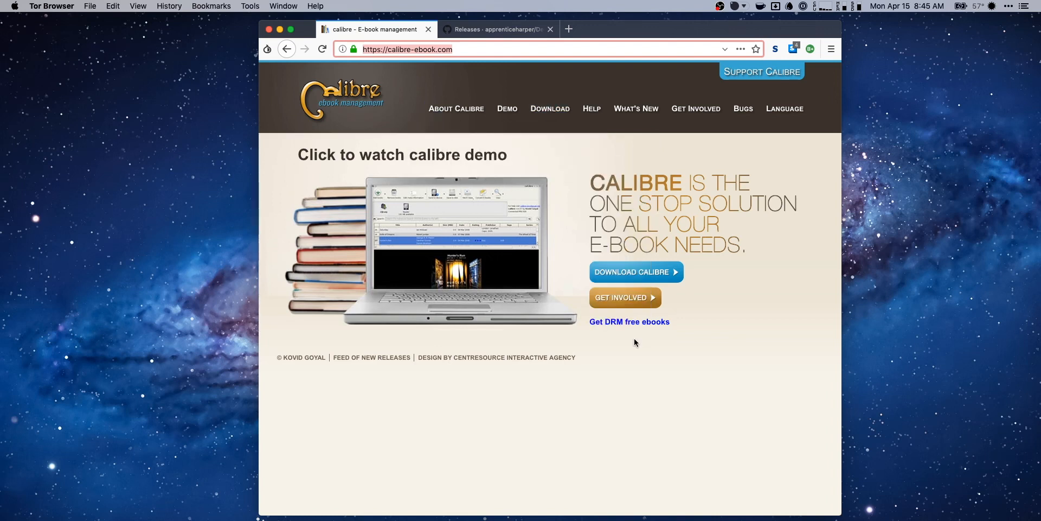
mouse_move(383, 102)
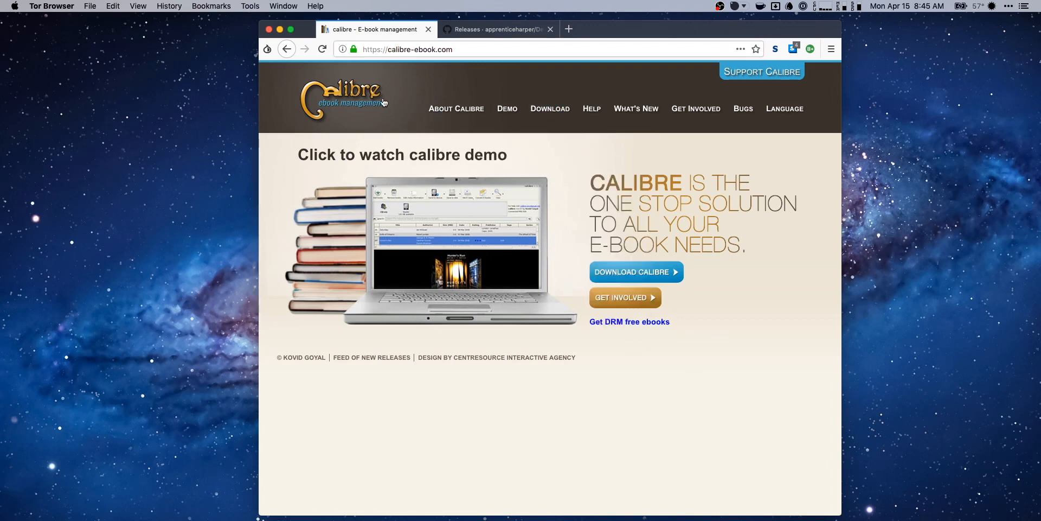
mouse_move(768, 357)
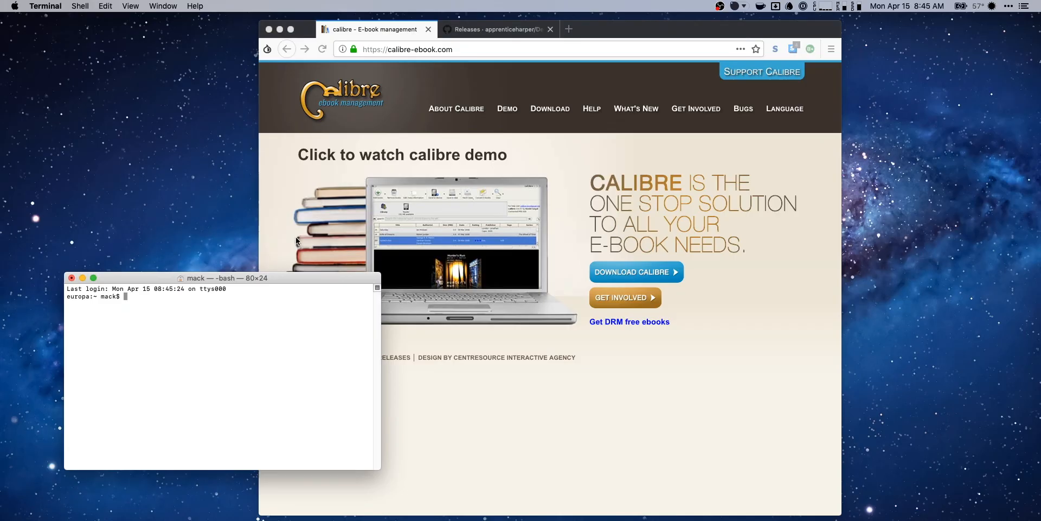
Run the spoken 'say' command, then browse the DeDRM_tools releases down to the v6.6.3 assets.
text(say calibre)
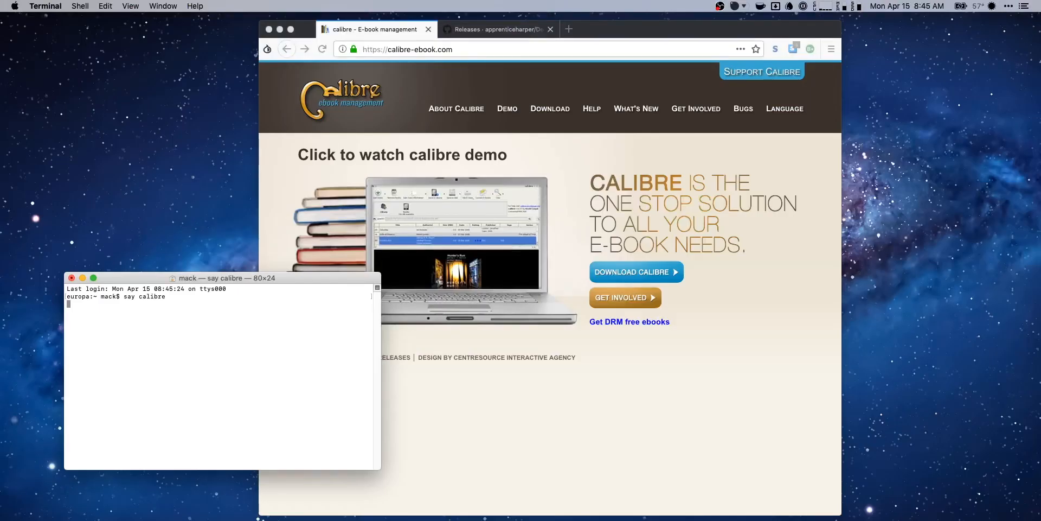
key(Return)
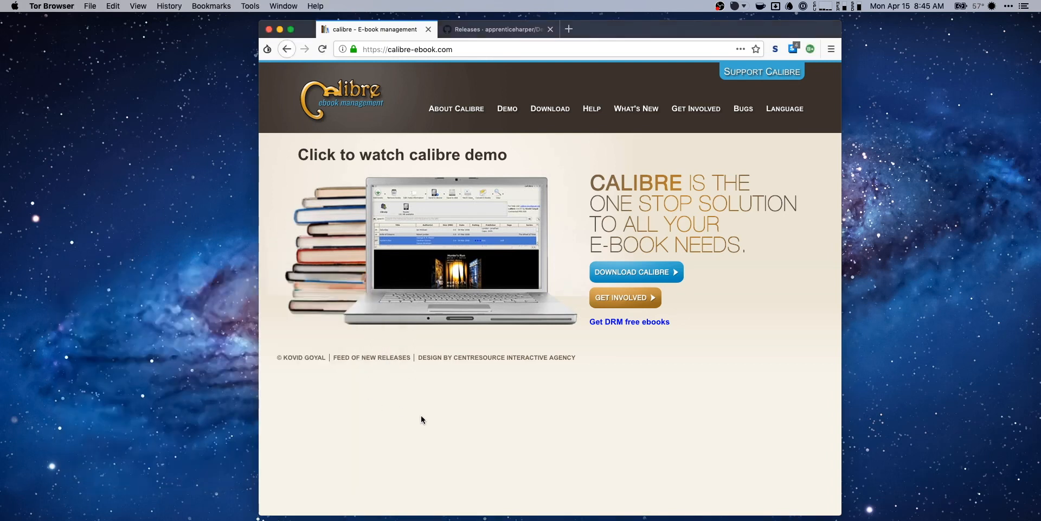
mouse_move(677, 345)
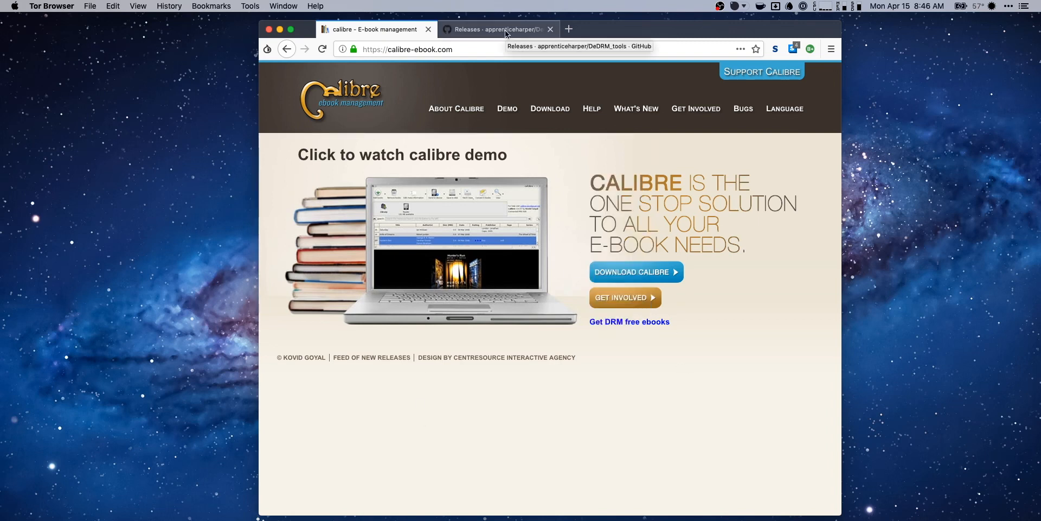
click(495, 30)
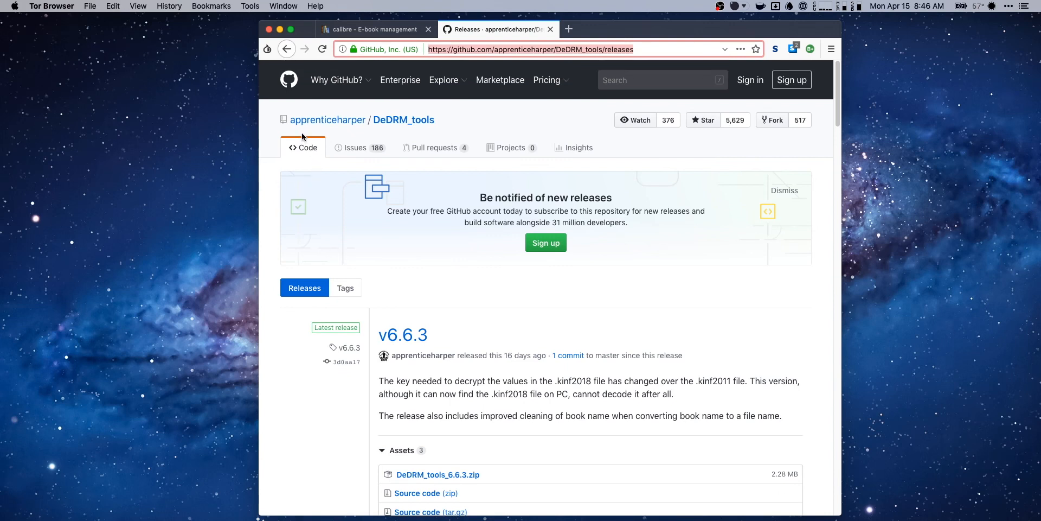
scroll(down, 3)
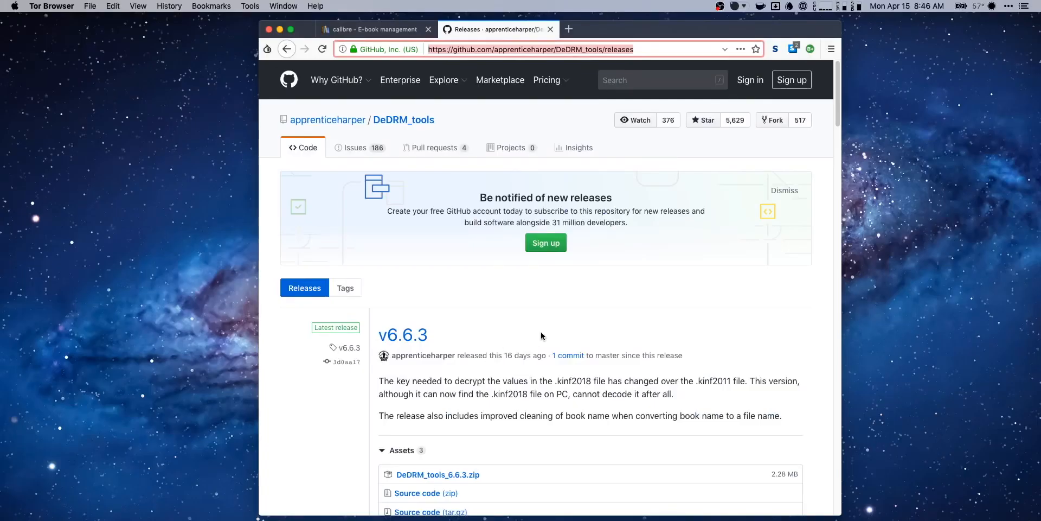
scroll(down, 3)
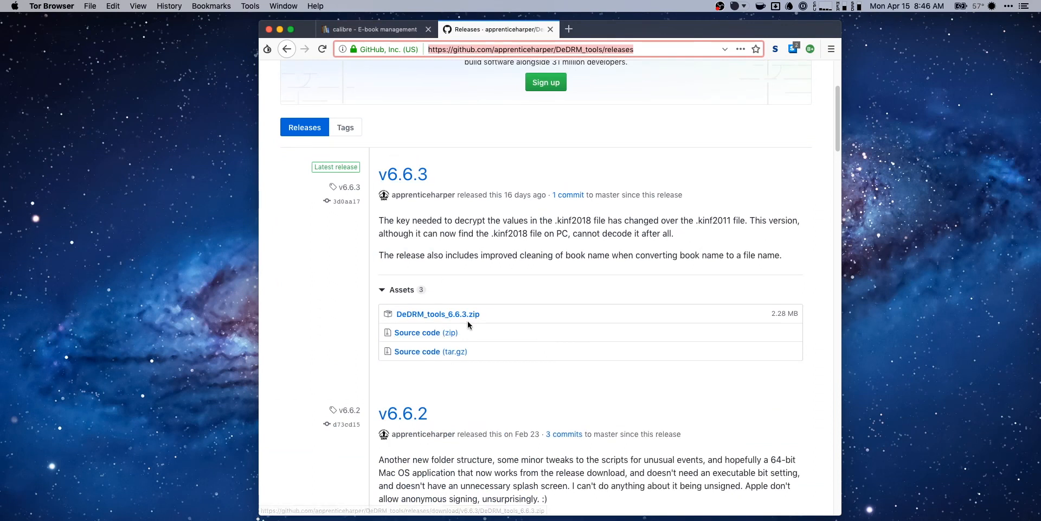
scroll(down, 3)
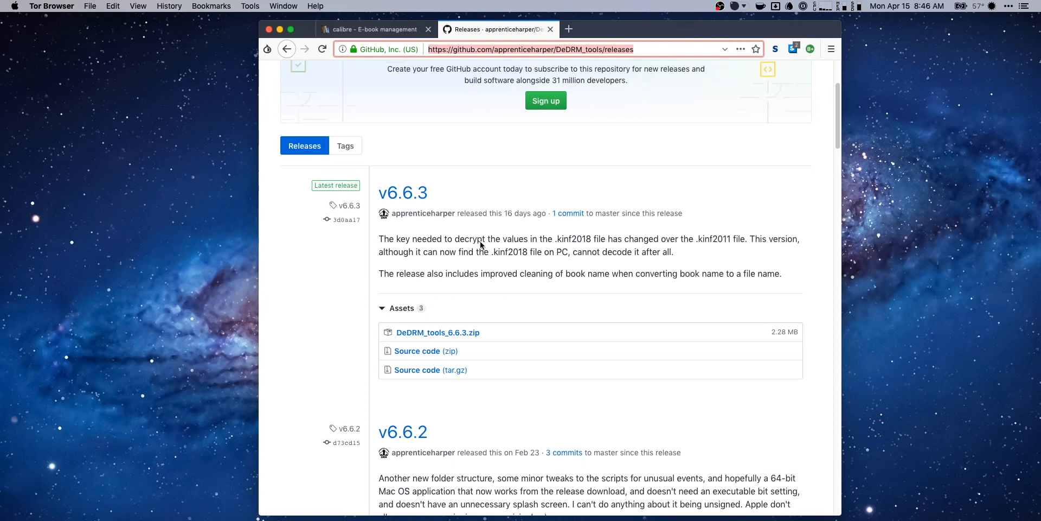
mouse_move(458, 340)
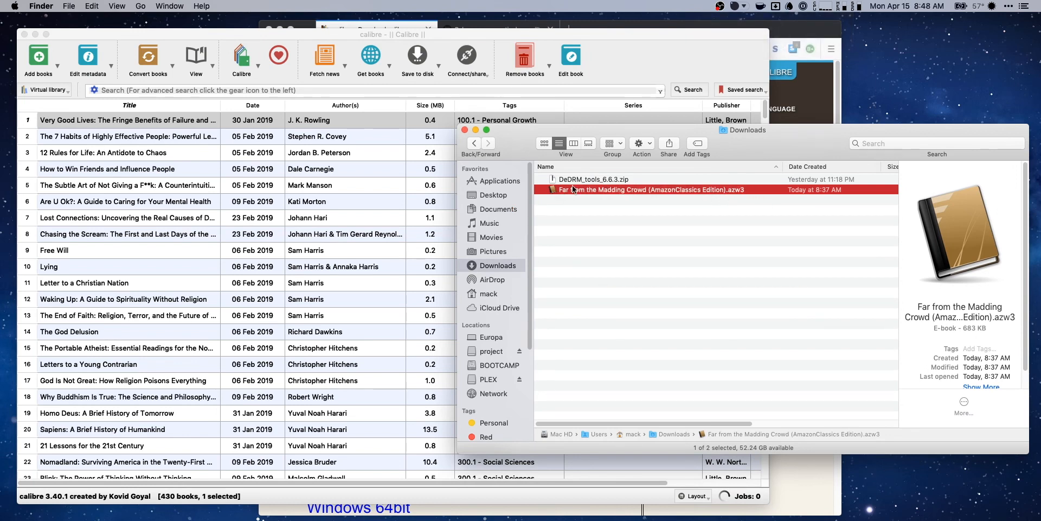
Move the Downloads Finder window beside the calibre library.
drag(742, 129, 693, 242)
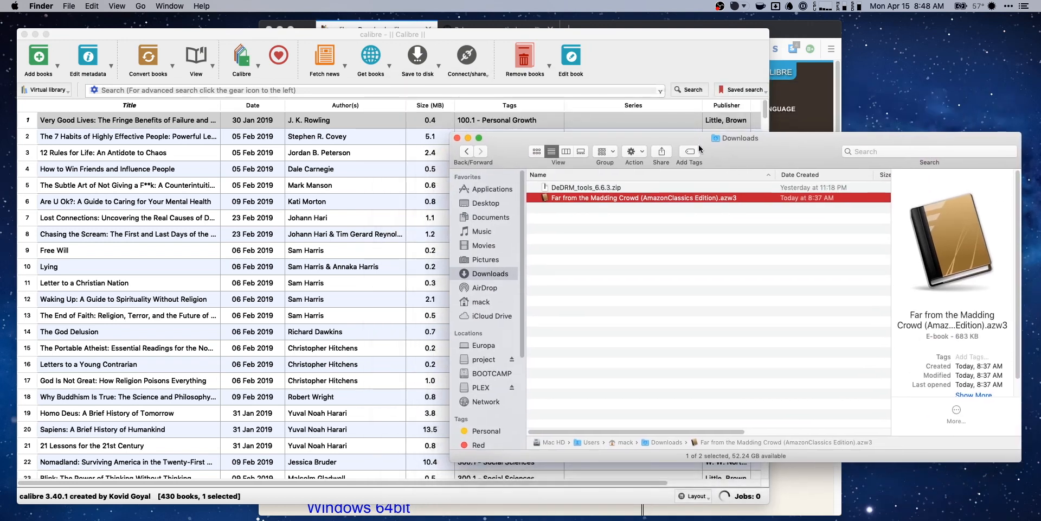
mouse_move(635, 306)
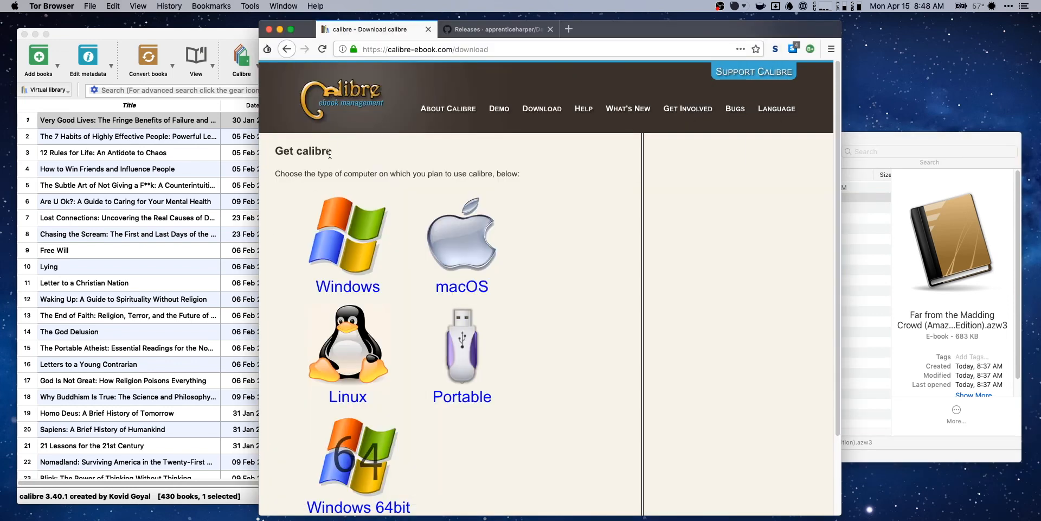
Return to calibre's home page and follow 'Get DRM free ebooks' to the free e-books site.
click(286, 49)
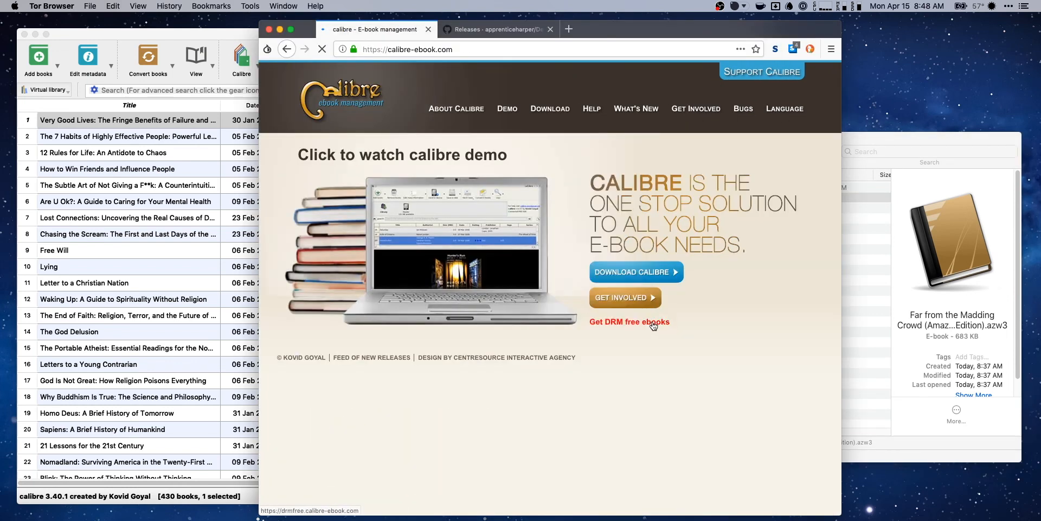
click(629, 321)
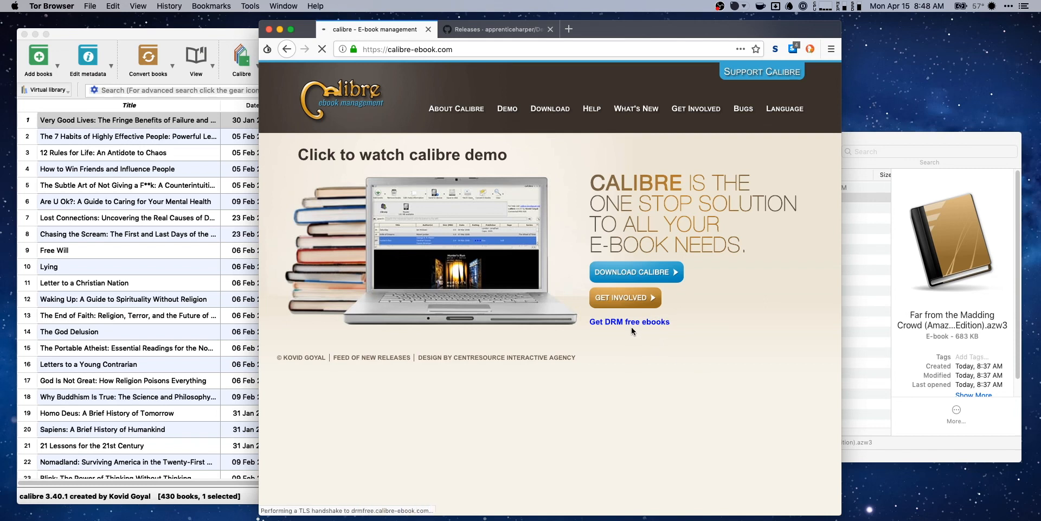
click(629, 321)
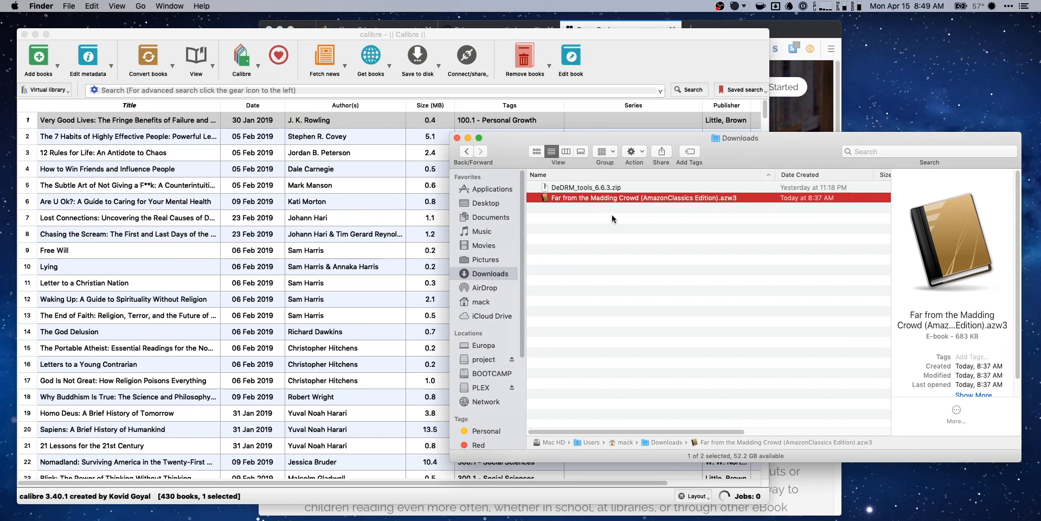
mouse_move(542, 197)
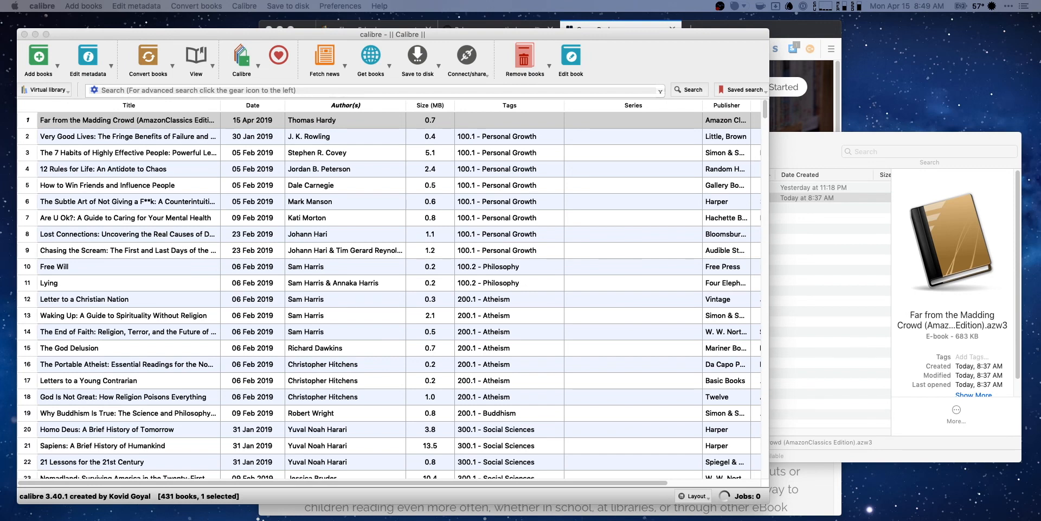
Try converting the newly added book and dismiss the 'This book has DRM' warning.
click(147, 57)
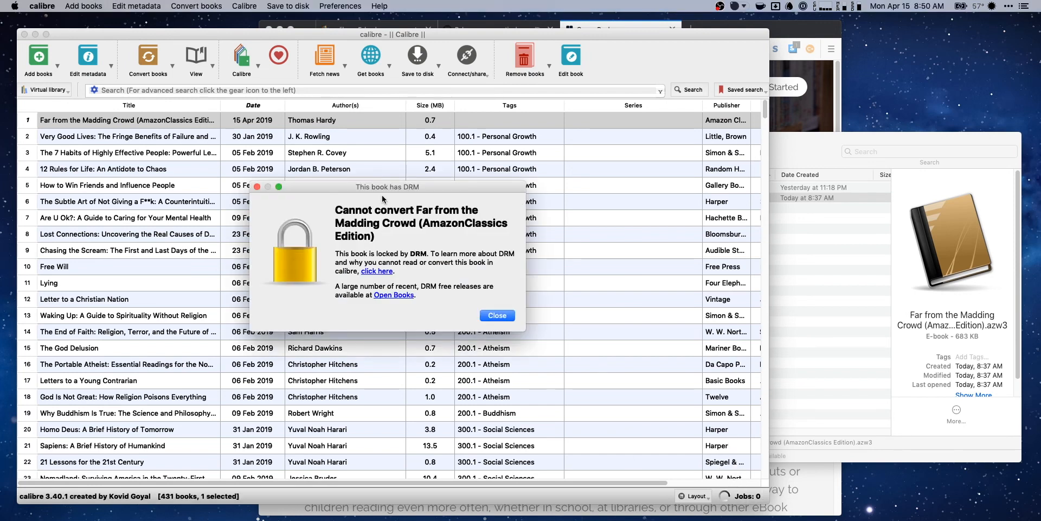
drag(388, 186, 438, 151)
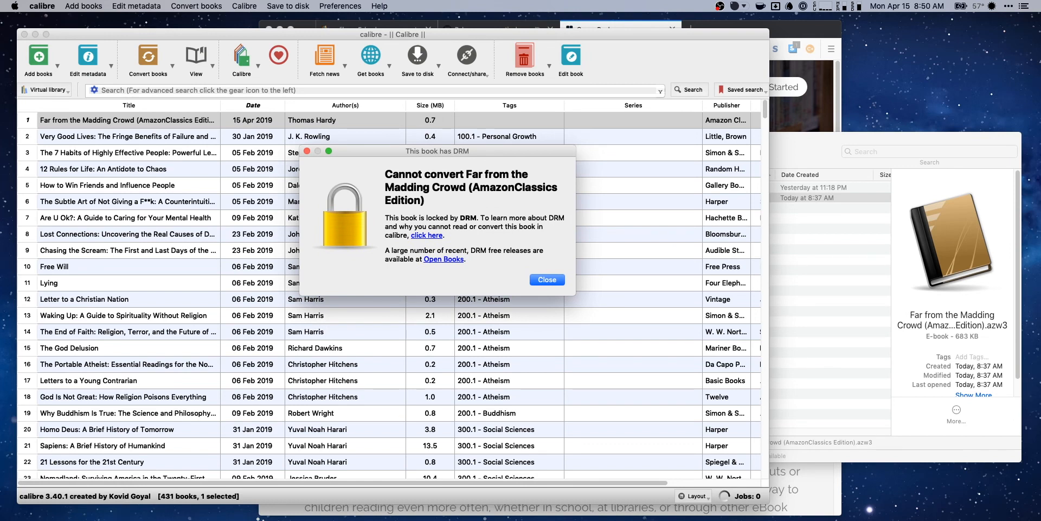
click(546, 279)
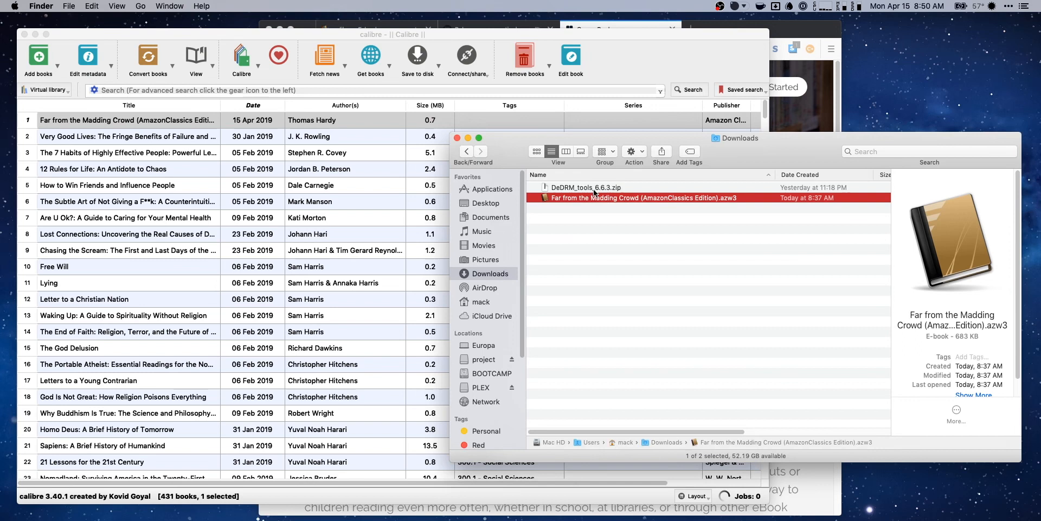
Unzip DeDRM_tools_6.6.3.zip and browse into its DeDRM_calibre_plugin folder, then return to calibre.
double_click(595, 187)
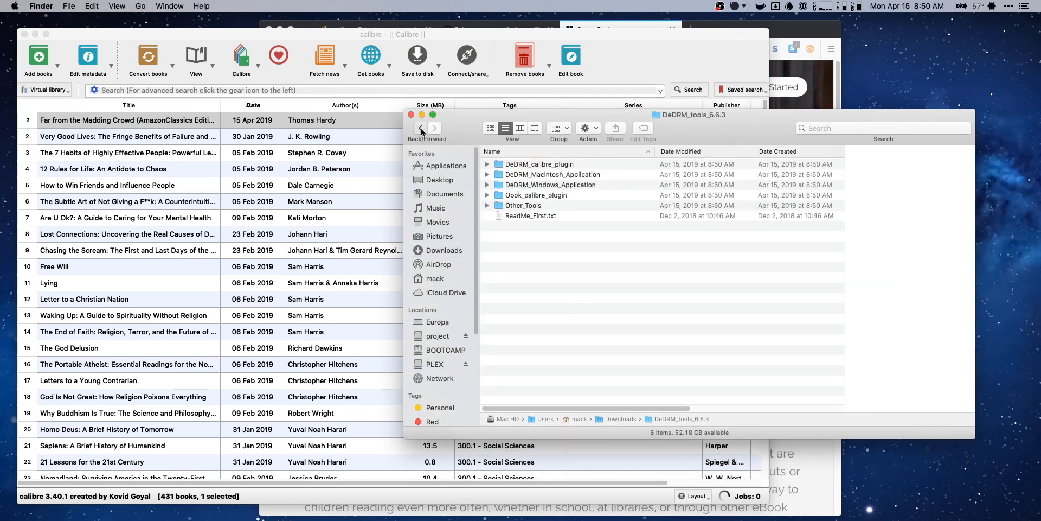
click(538, 164)
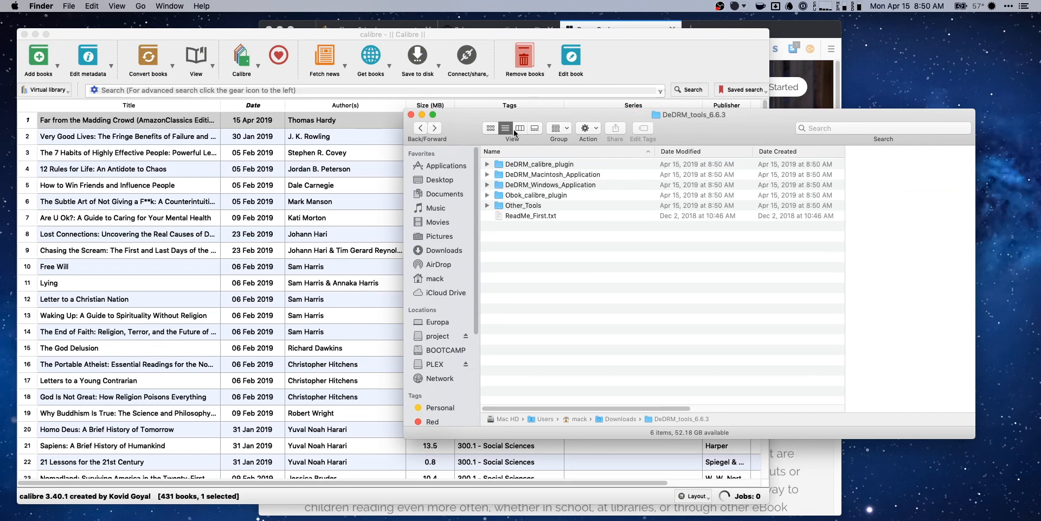
click(539, 164)
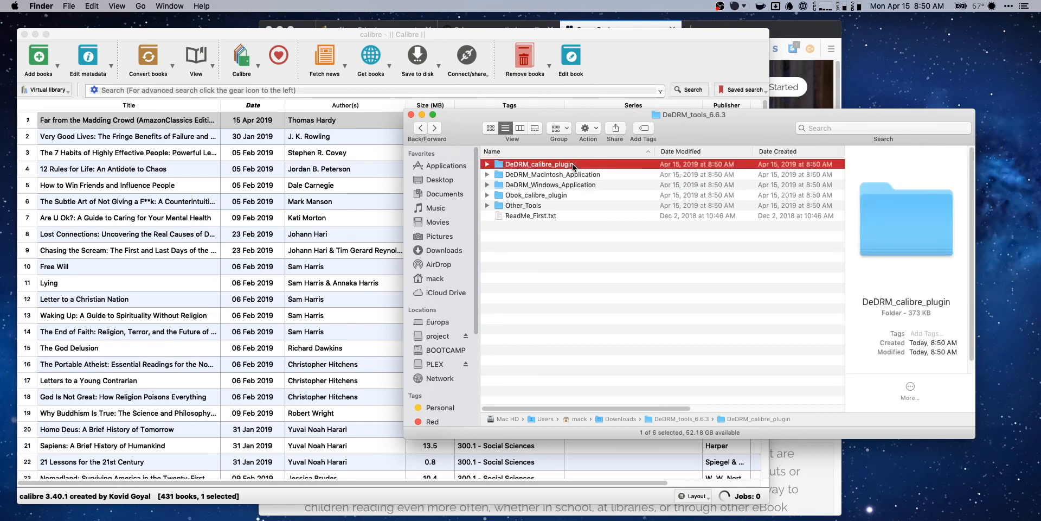
double_click(551, 164)
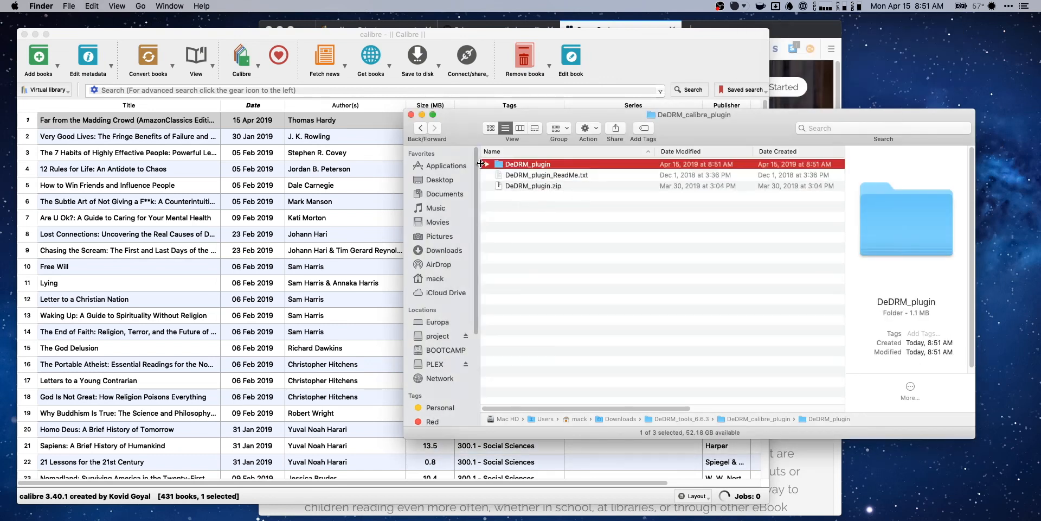
click(487, 164)
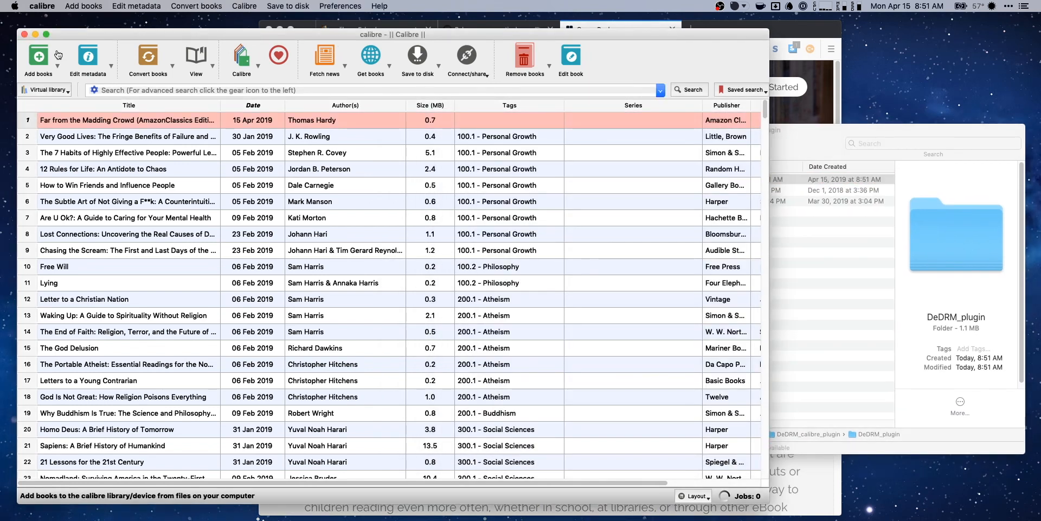
mouse_move(116, 211)
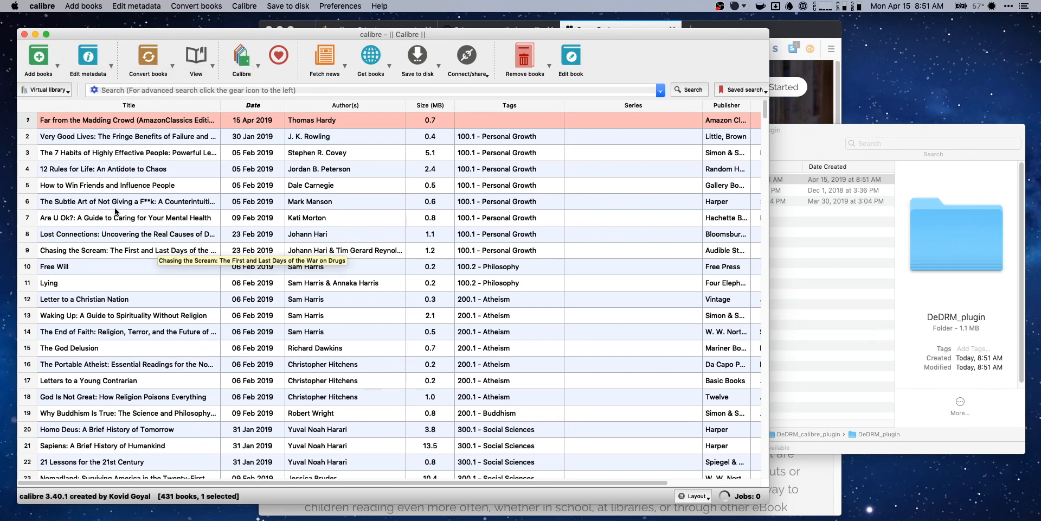
Reach Preferences > Advanced > Plugins and start loading a plugin from file.
click(339, 6)
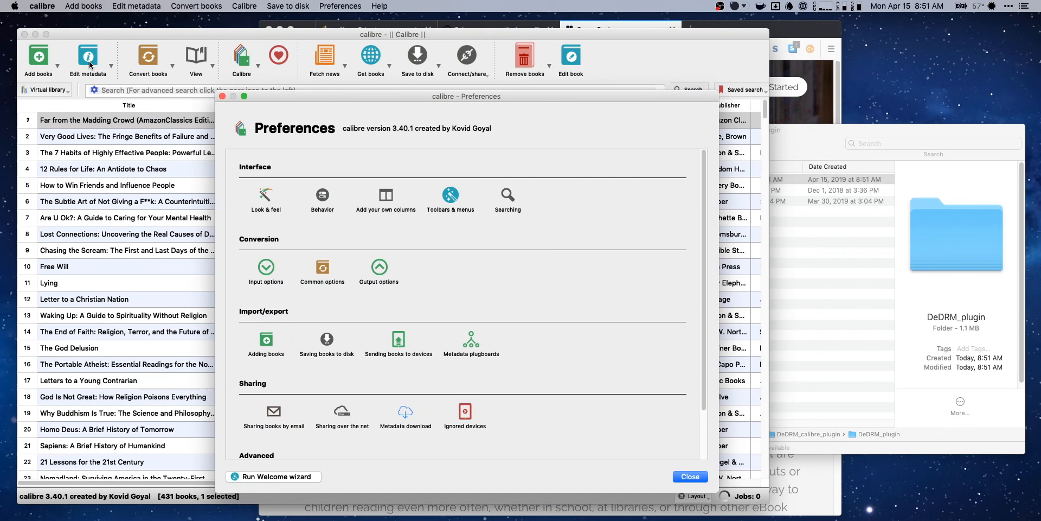
mouse_move(466, 123)
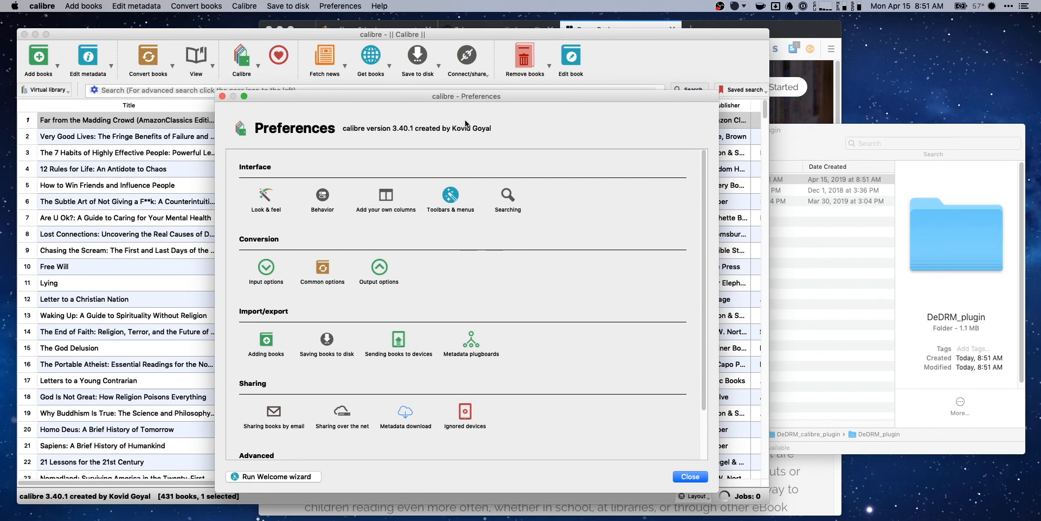
scroll(down, 3)
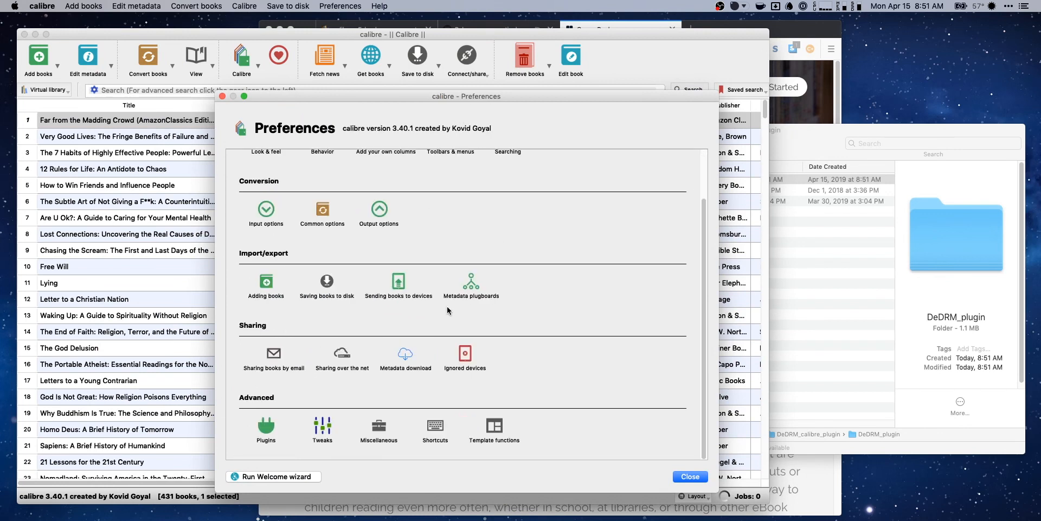
click(266, 426)
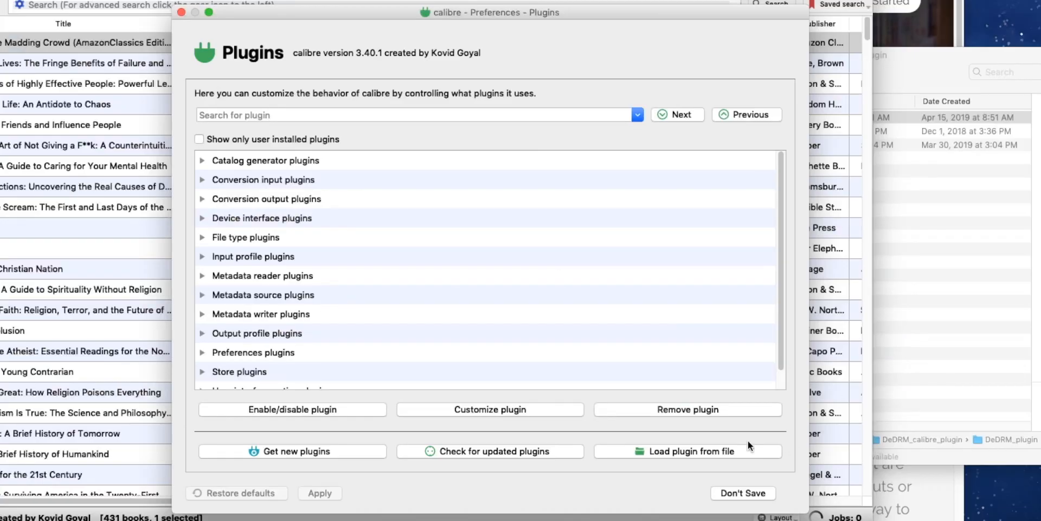
mouse_move(619, 455)
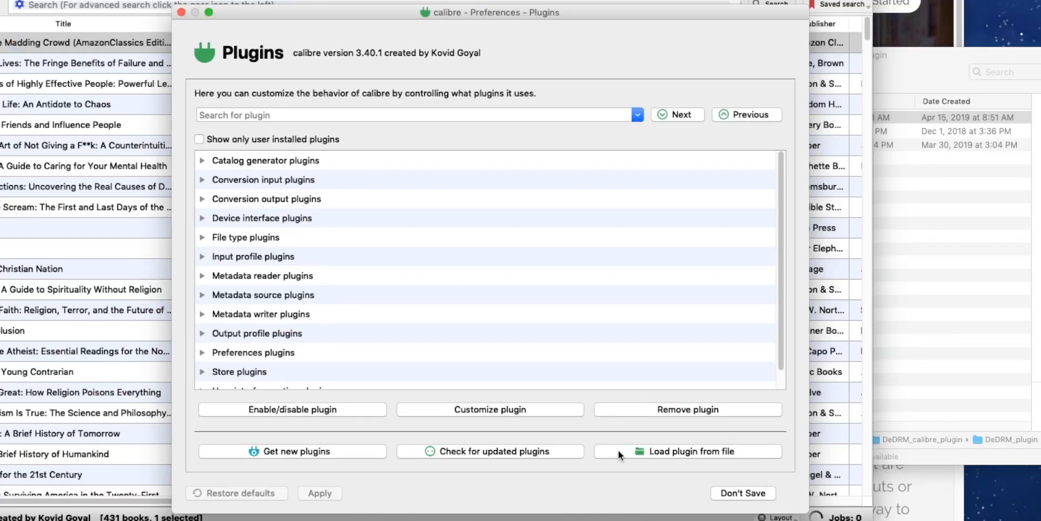
click(686, 451)
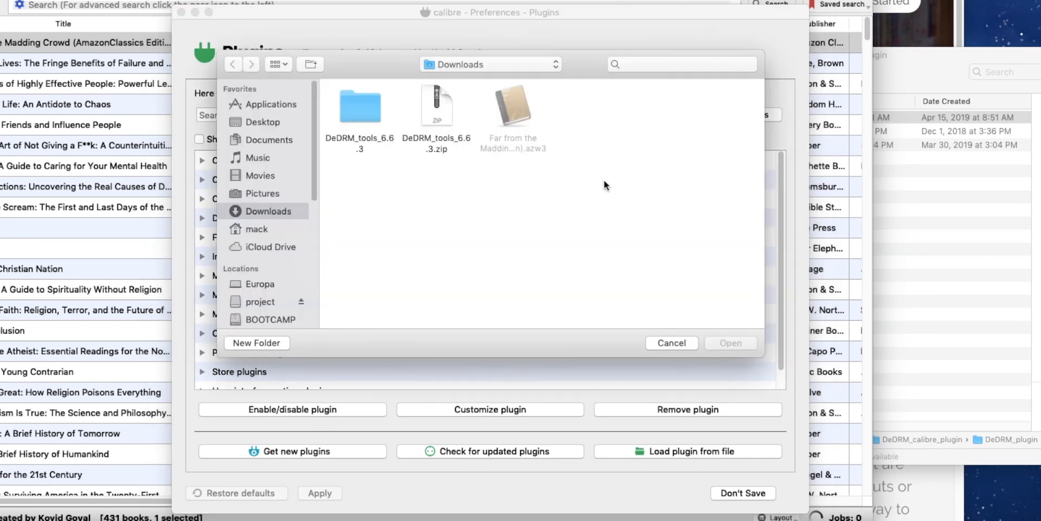
Browse into DeDRM_tools_6.6.3 > DeDRM_calibre_plugin and pick DeDRM_plugin.zip.
double_click(359, 106)
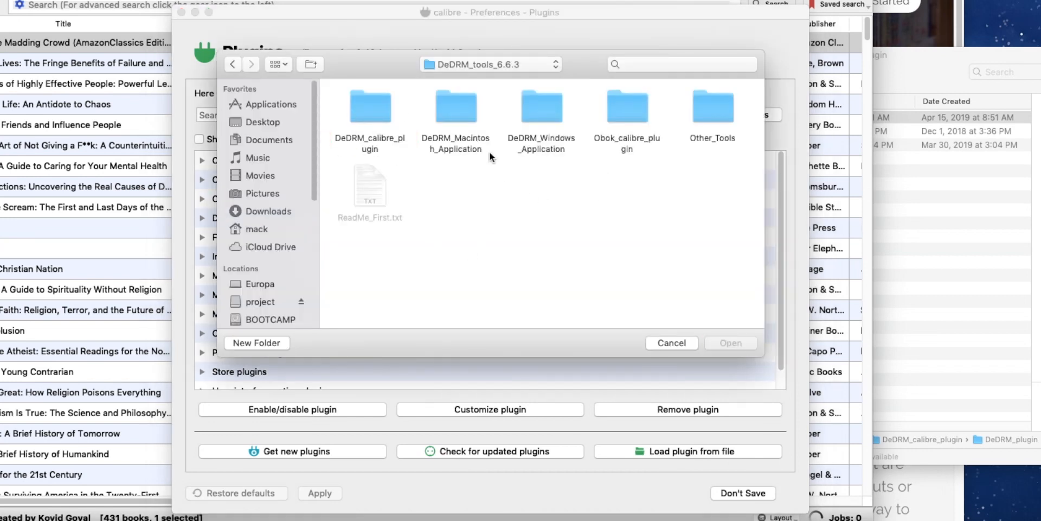
double_click(370, 107)
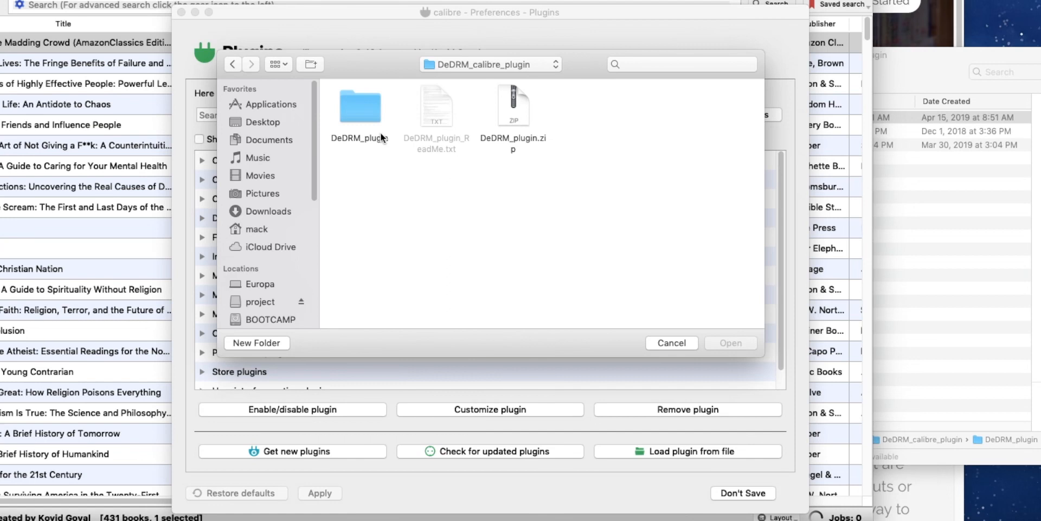
double_click(359, 108)
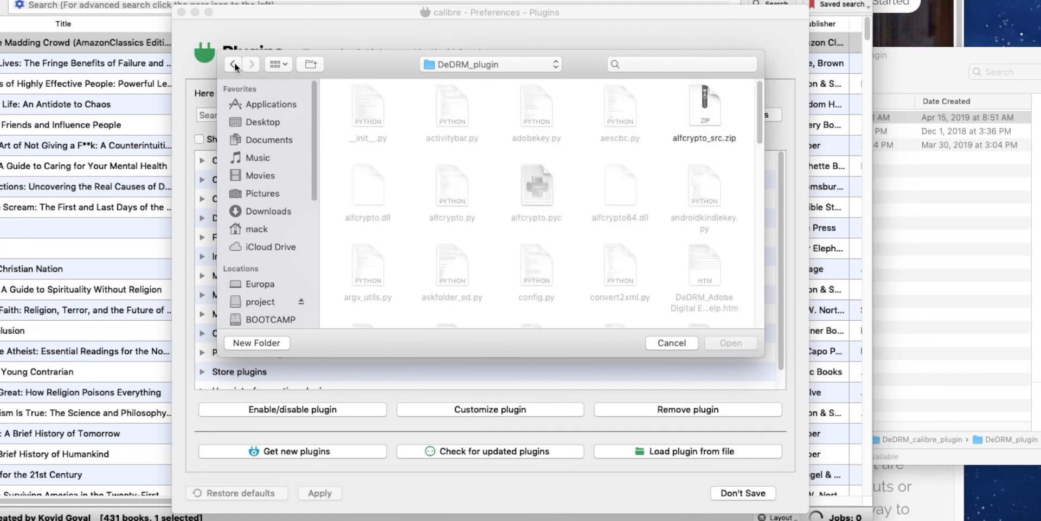
click(233, 64)
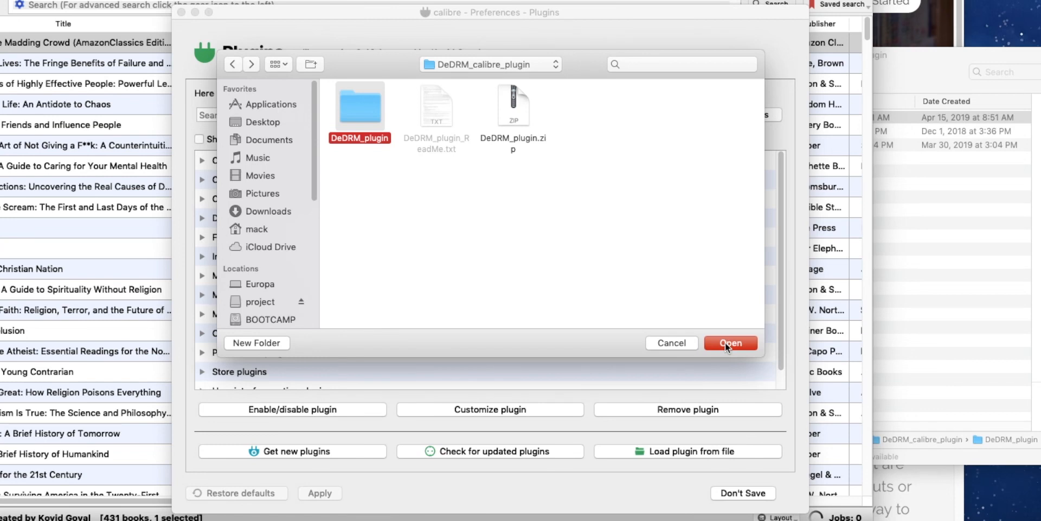
double_click(359, 105)
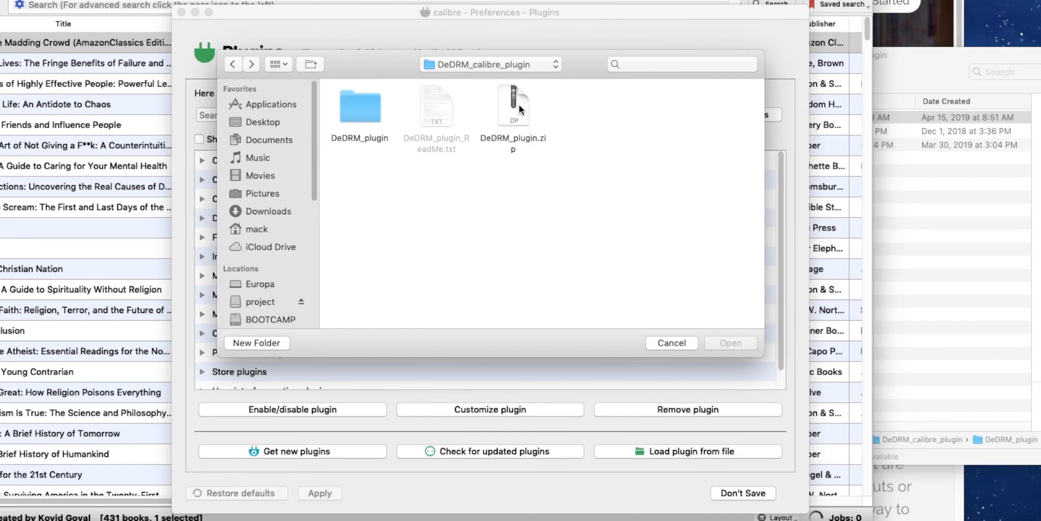
click(729, 343)
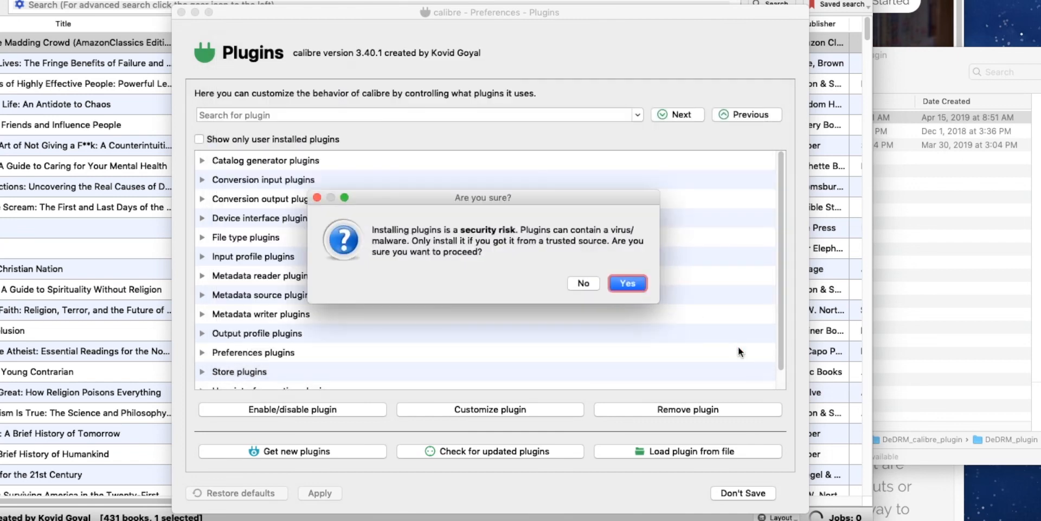
Accept the security warning, acknowledge the successful install, and apply the plugin preferences.
click(626, 283)
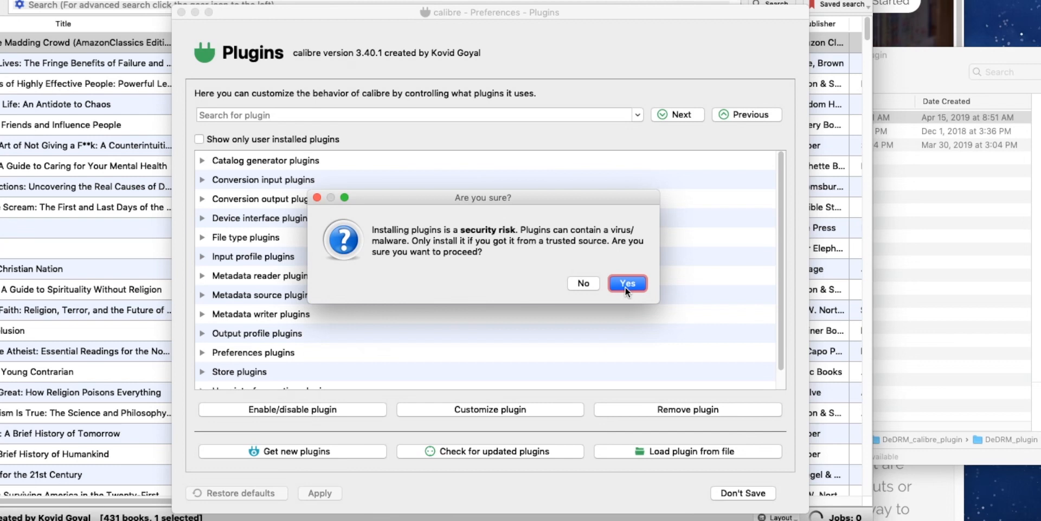
click(627, 283)
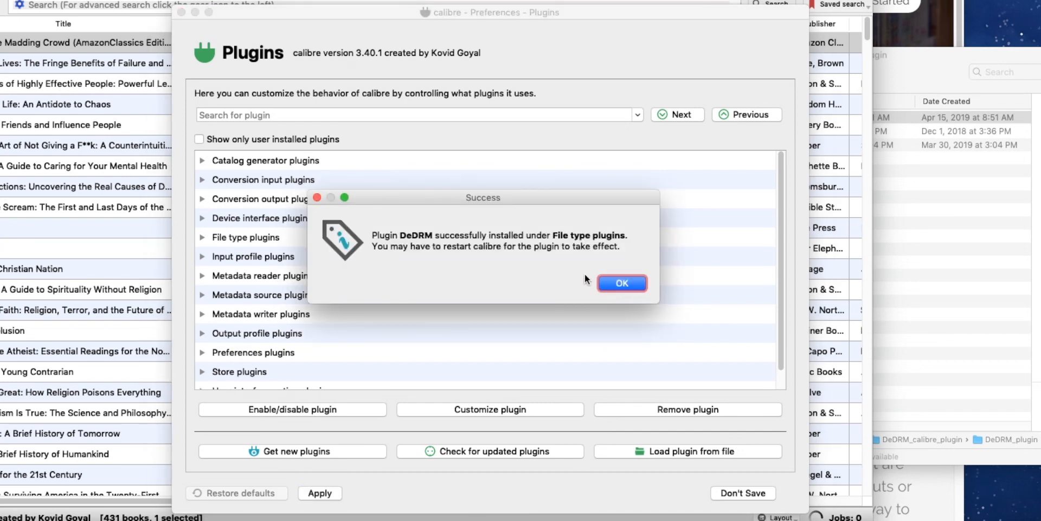
click(622, 283)
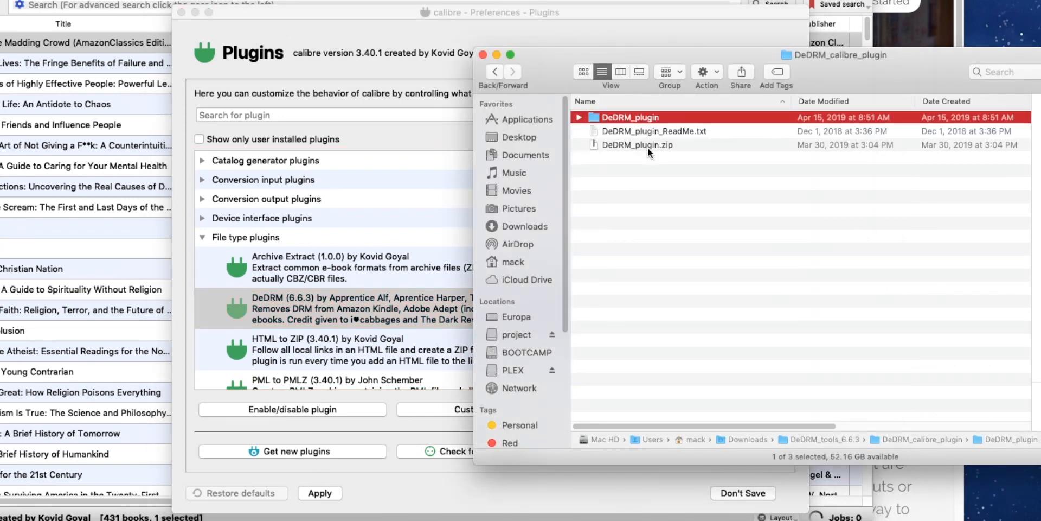
click(638, 144)
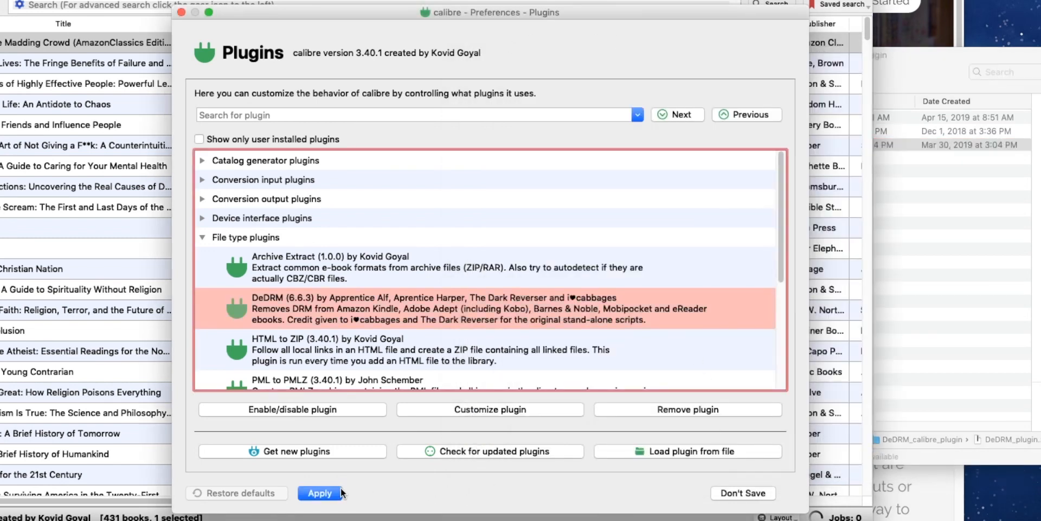
click(318, 493)
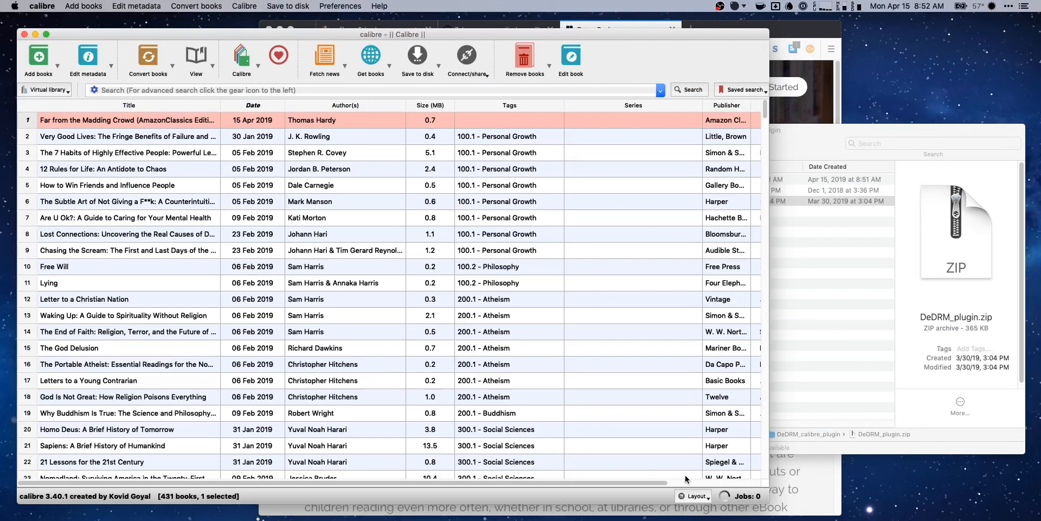
mouse_move(148, 57)
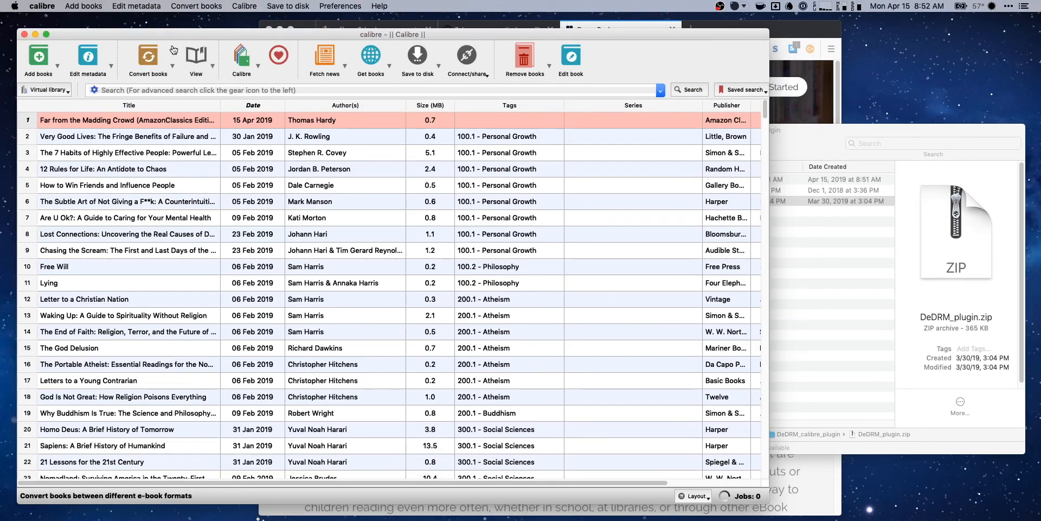
Start converting Far from the Madding Crowd to EPUB and dismiss the repeated DRM warning.
click(42, 7)
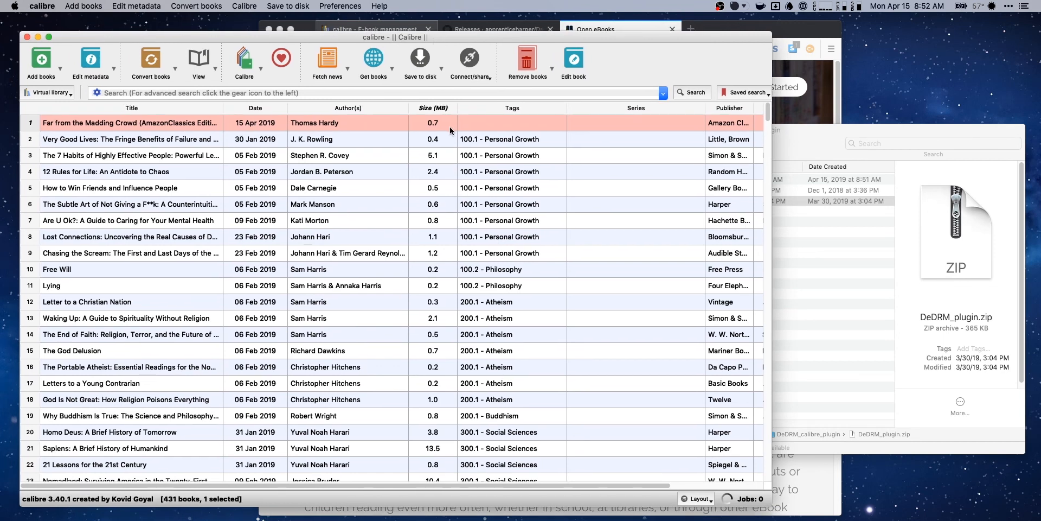
mouse_move(372, 130)
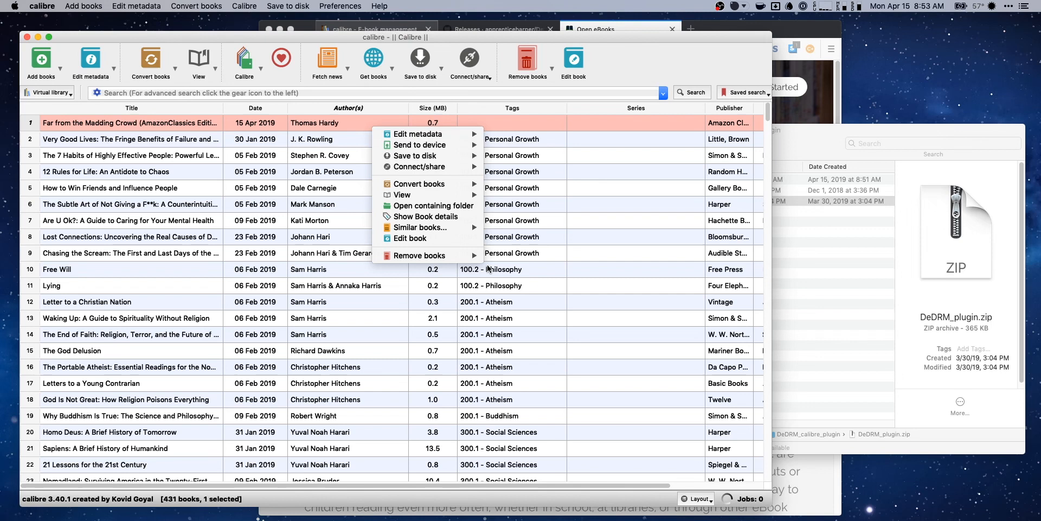
click(418, 183)
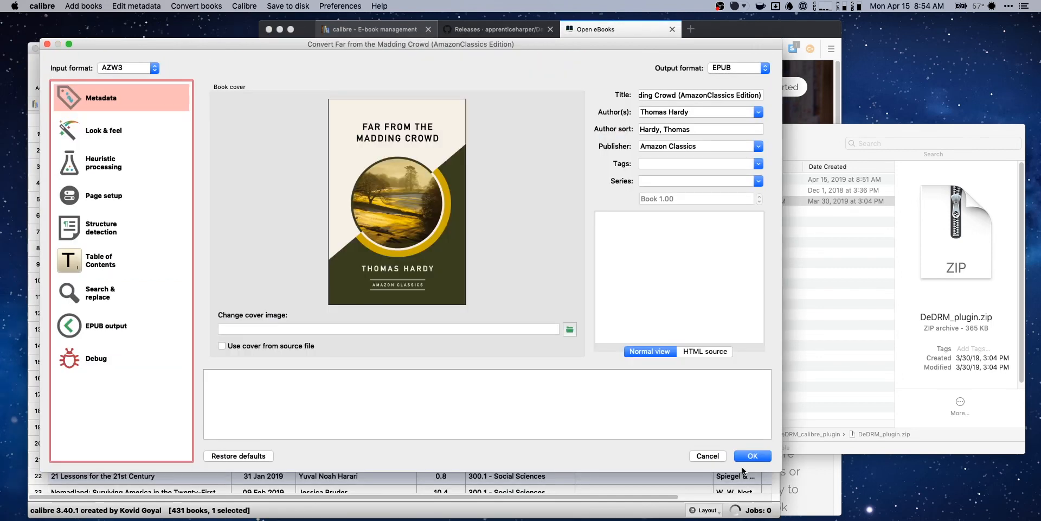
click(752, 456)
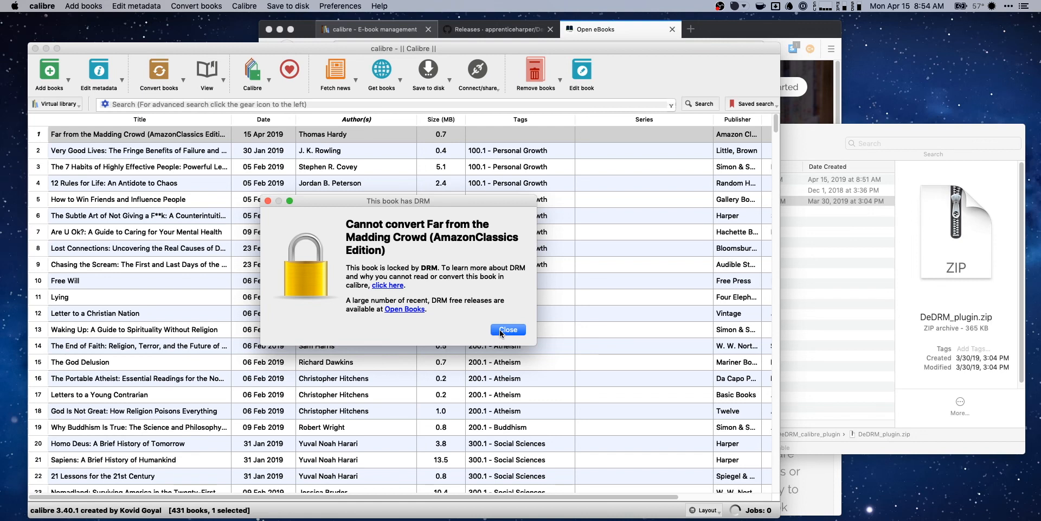
click(508, 330)
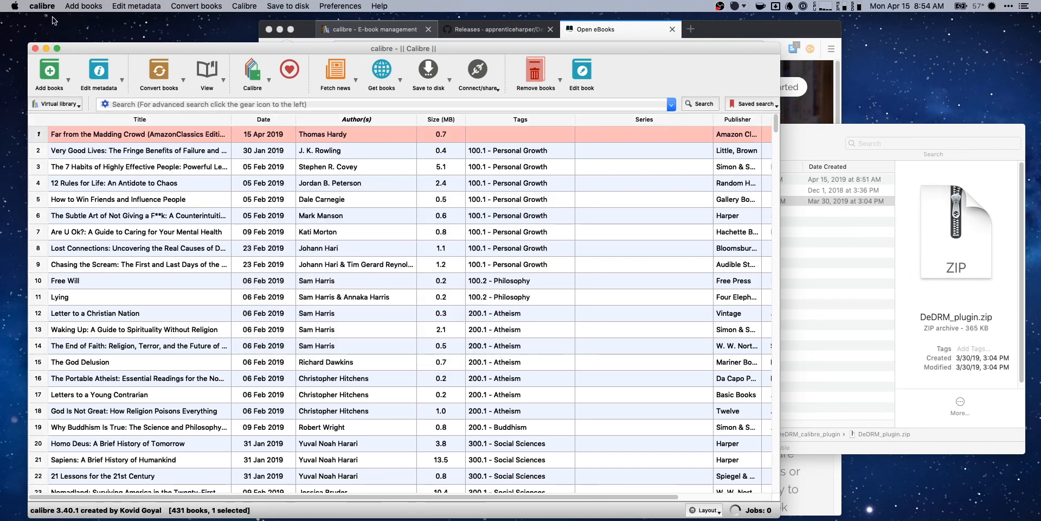
click(41, 7)
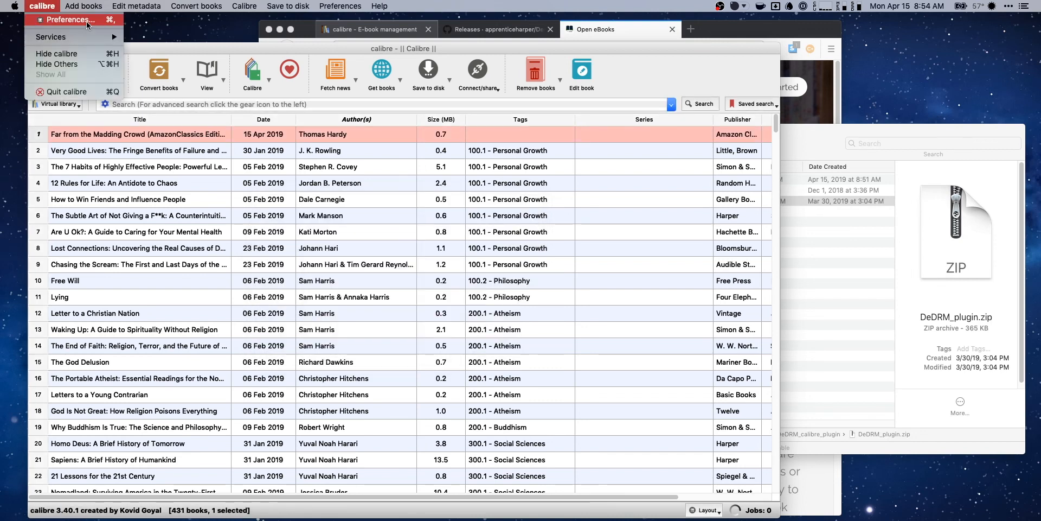
Search plugins for 'drm', customize DeDRM and bring up its eInk Kindle ebooks serial manager.
click(69, 20)
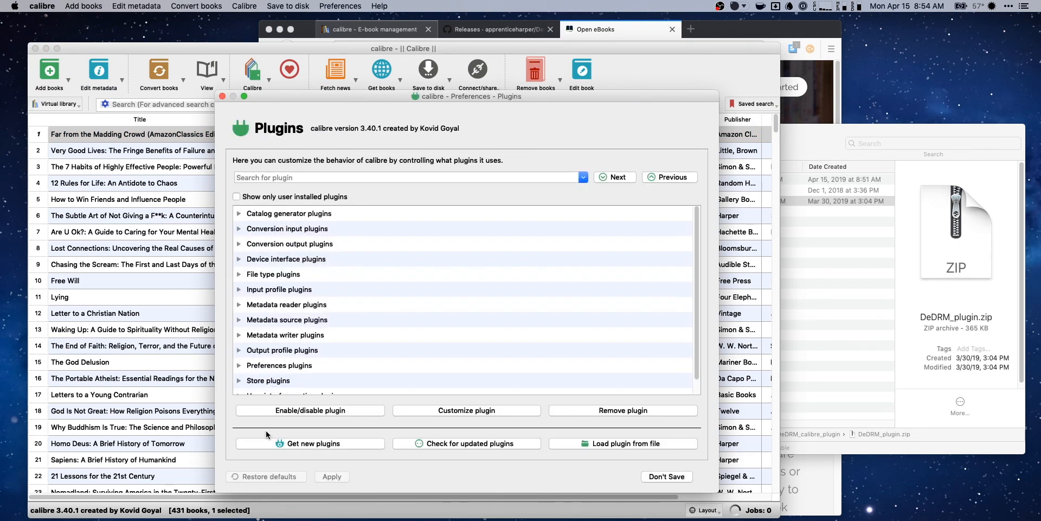
text(drm)
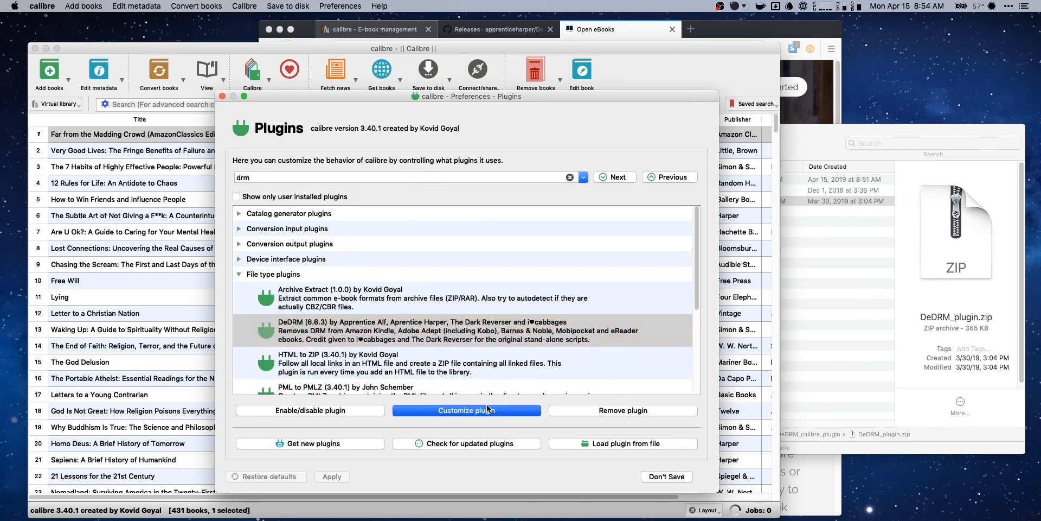
click(466, 410)
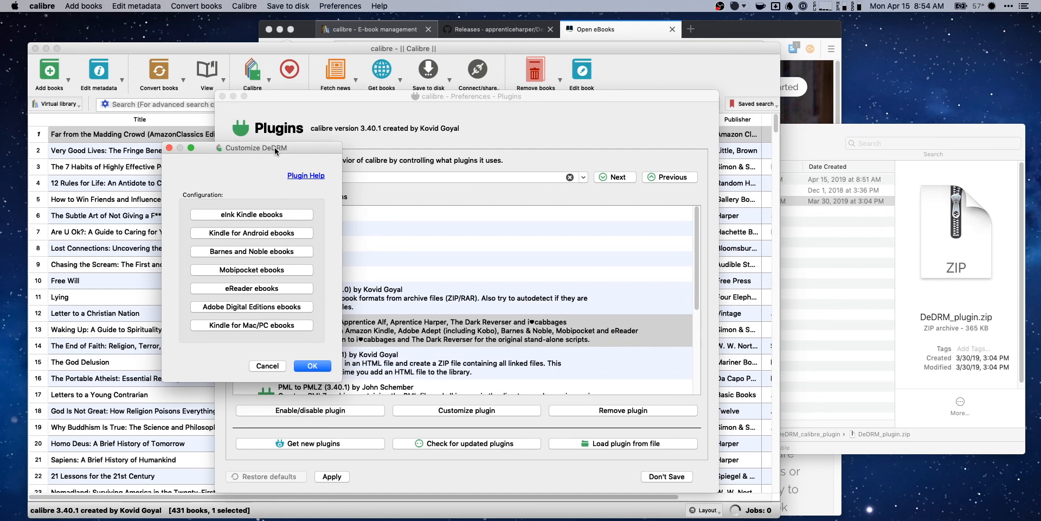
drag(256, 147, 174, 132)
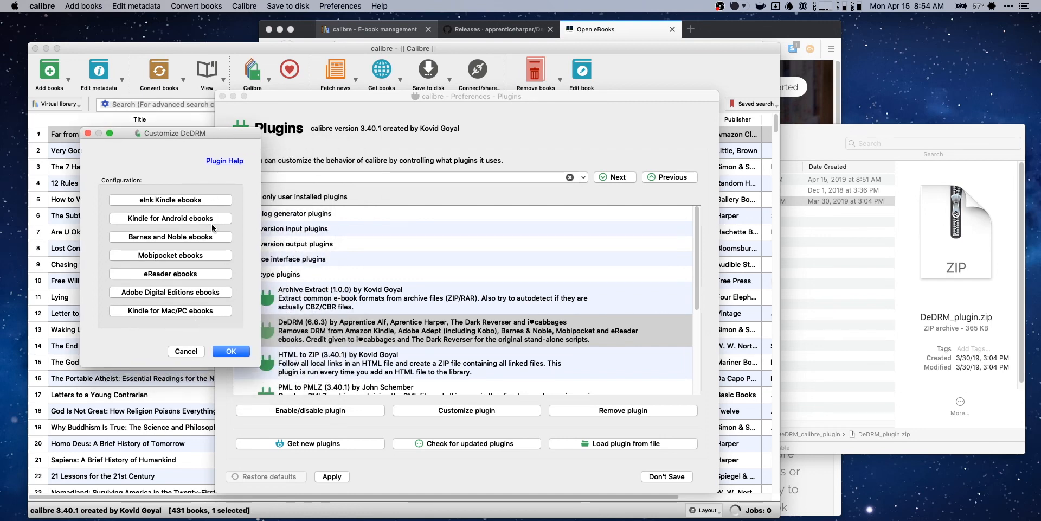
mouse_move(265, 377)
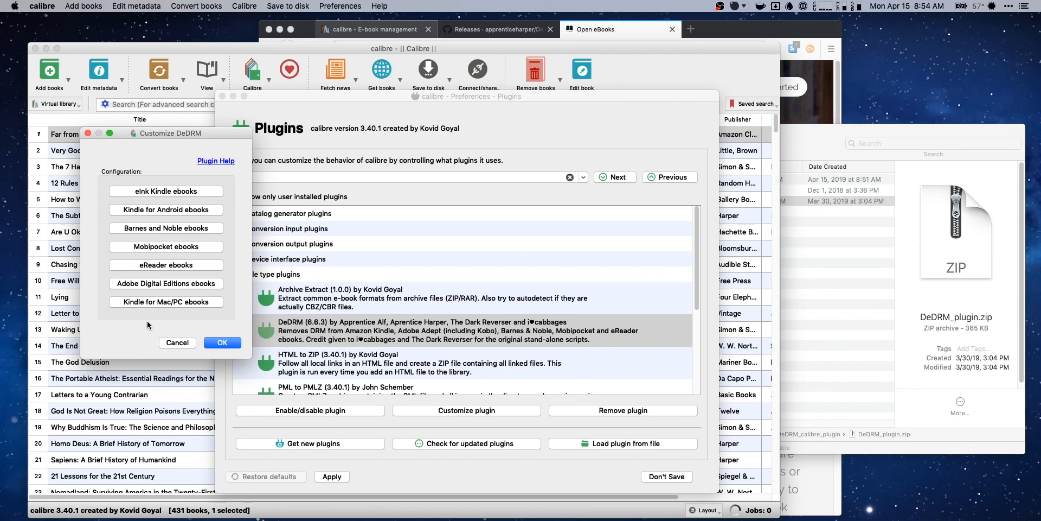
mouse_move(188, 200)
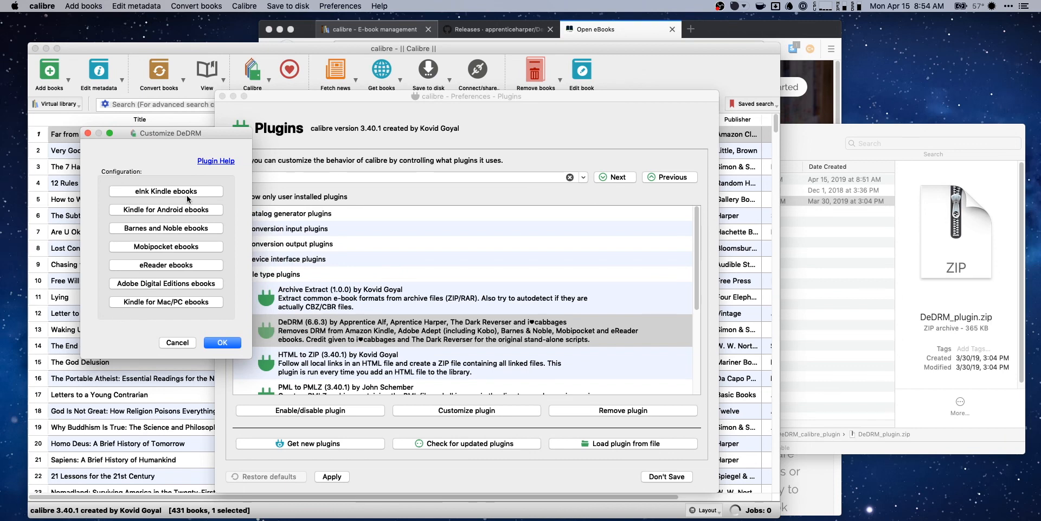
mouse_move(164, 191)
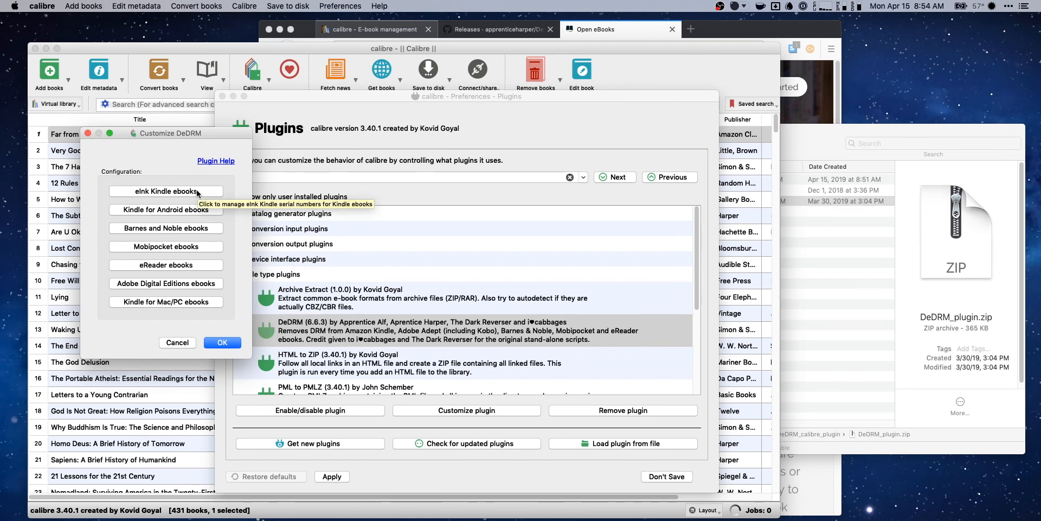
click(165, 191)
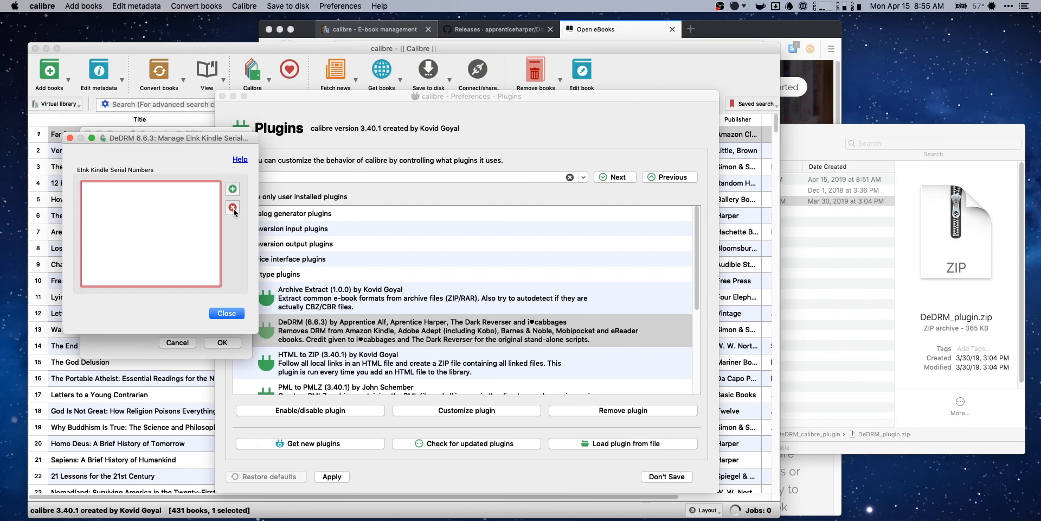
Add an eInk Kindle serial number, accept the DeDRM configuration and apply the preferences.
click(232, 187)
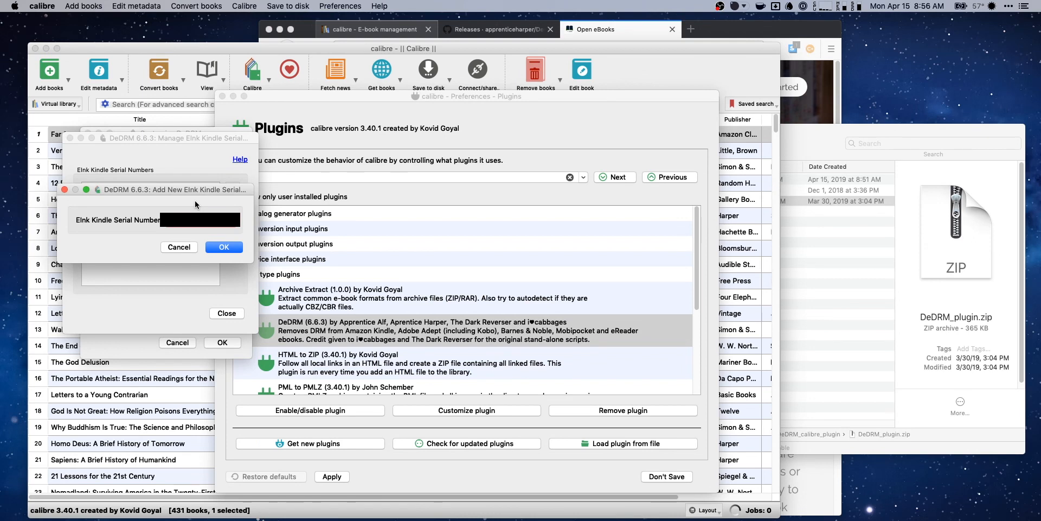
click(223, 247)
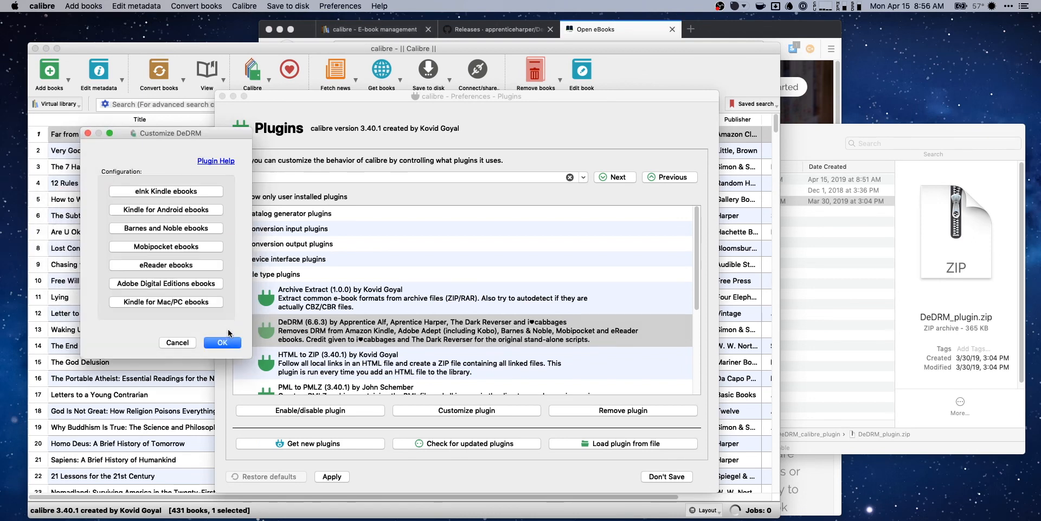
click(222, 342)
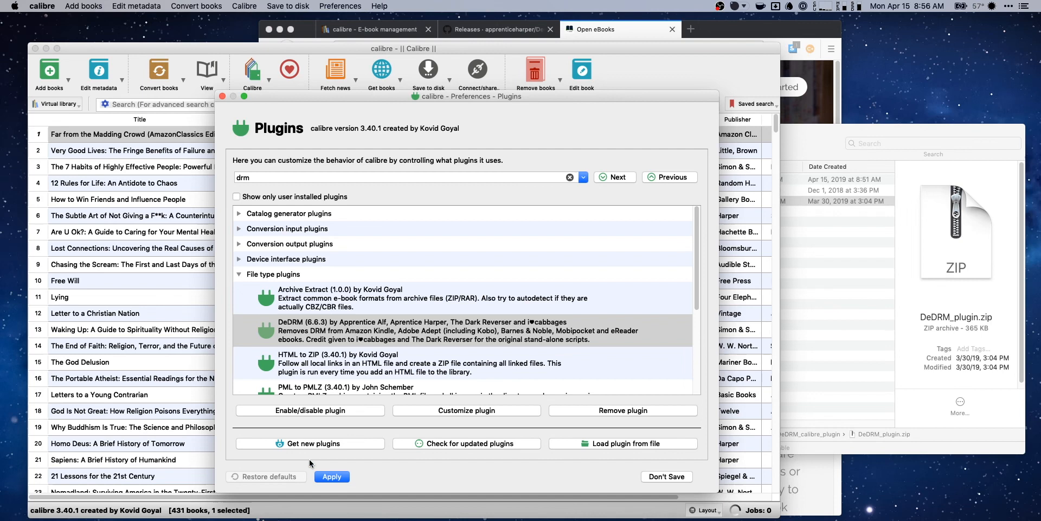
click(665, 476)
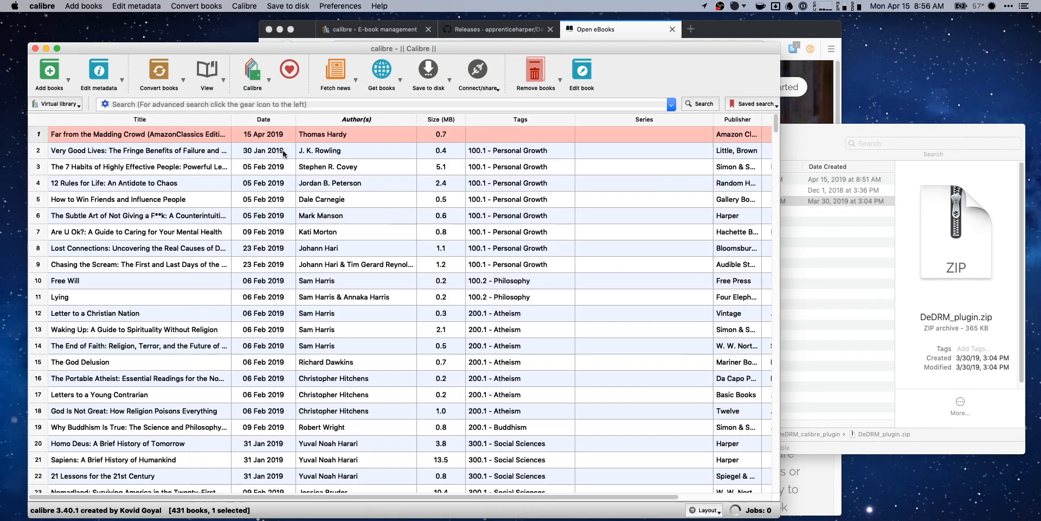
Convert Far from the Madding Crowd individually with EPUB output and start the conversion.
right_click(137, 134)
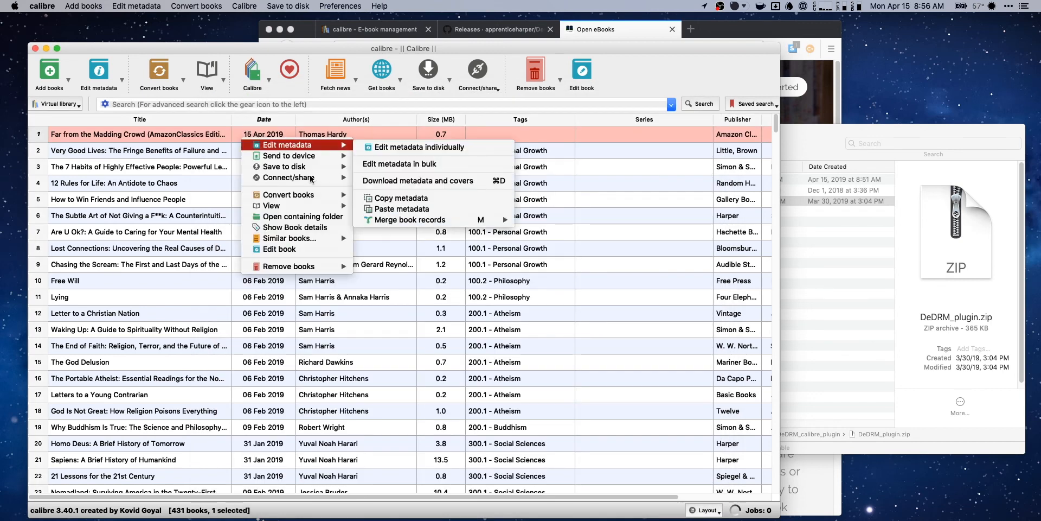
mouse_move(288, 194)
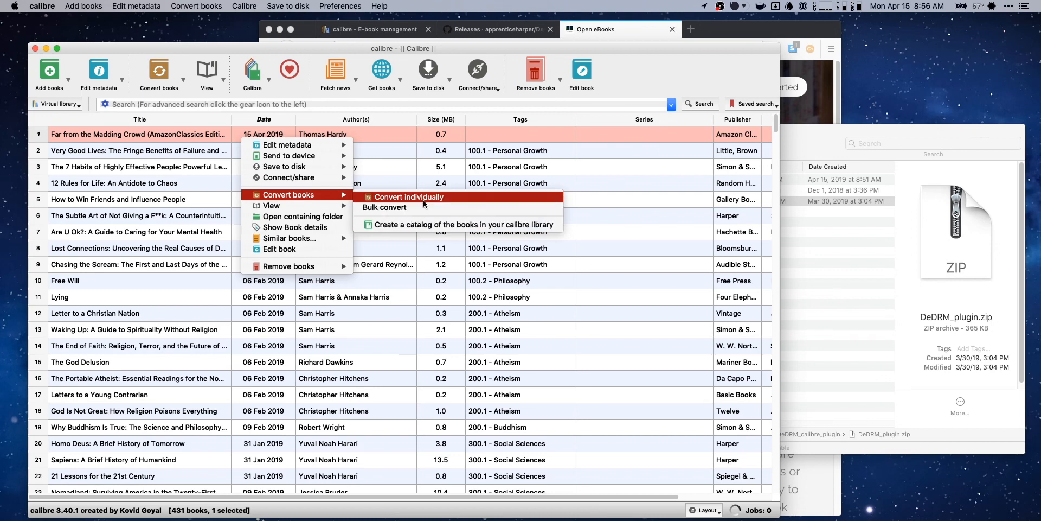
click(408, 196)
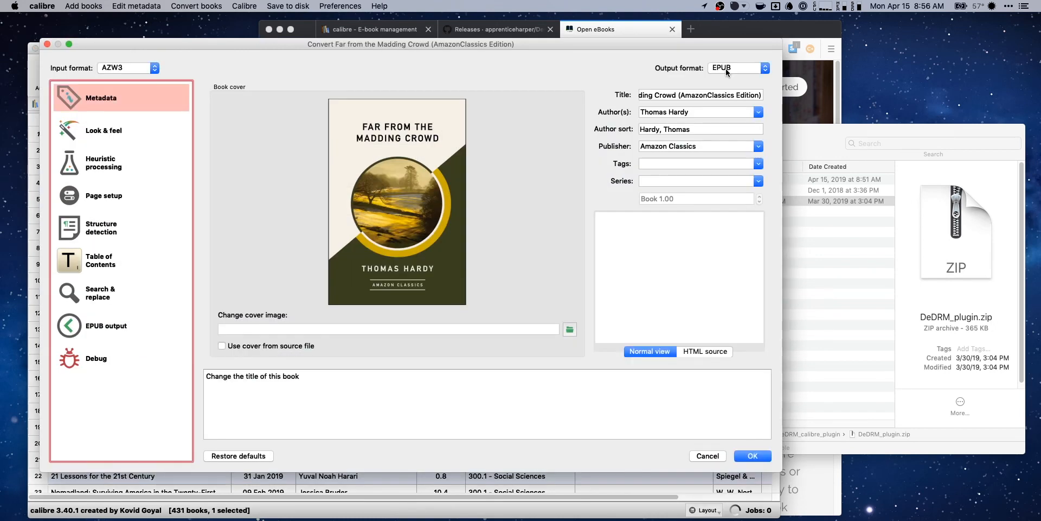
click(750, 455)
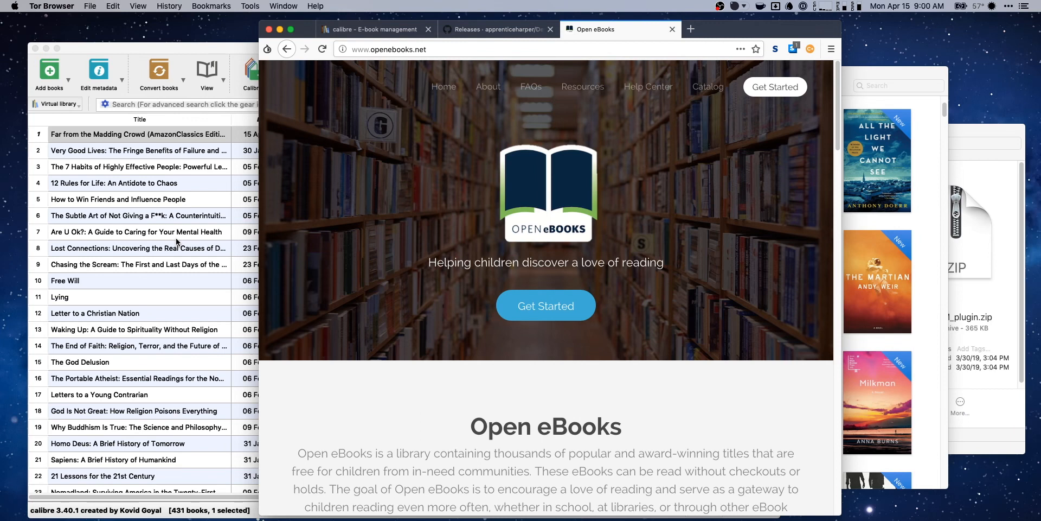
mouse_move(453, 392)
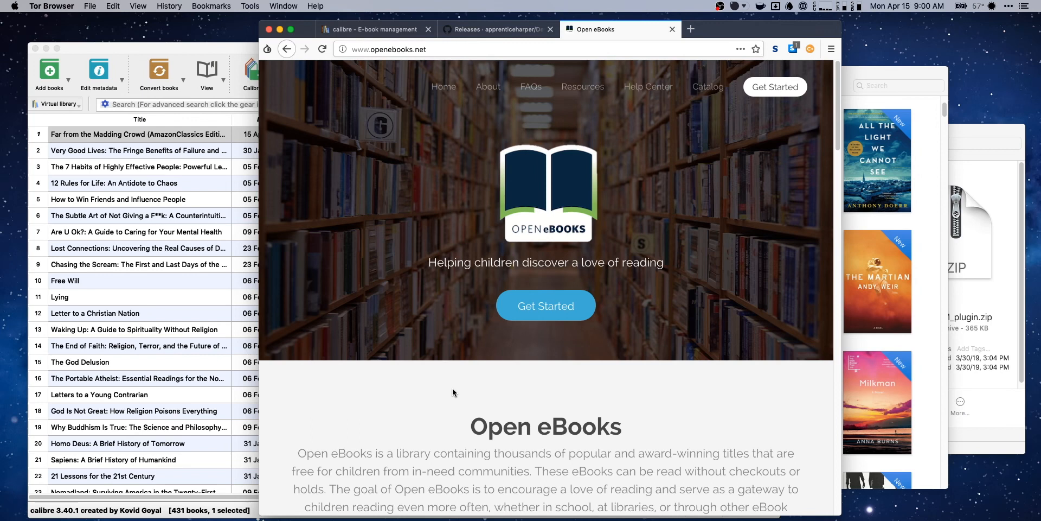
mouse_move(597, 354)
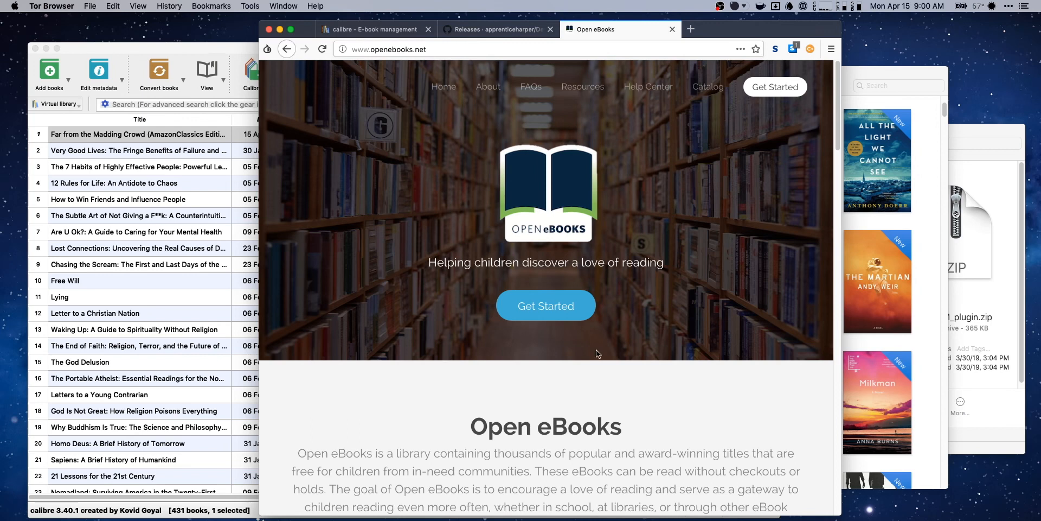